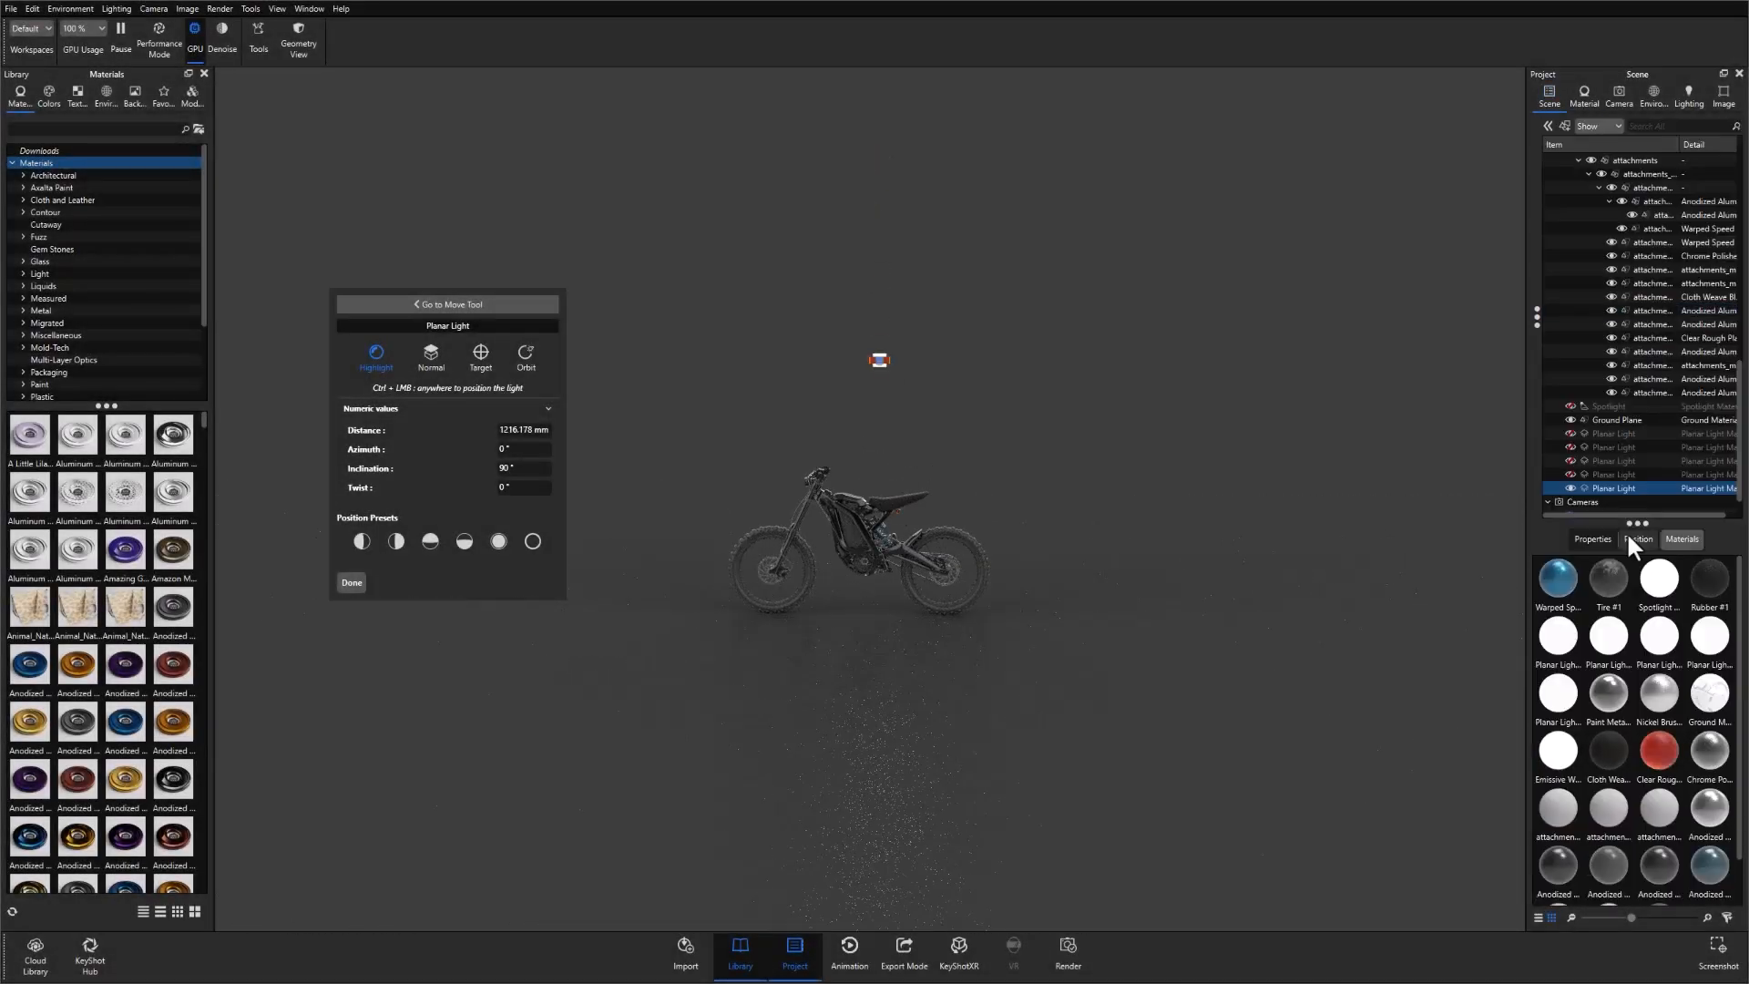
- Finish the earlier Light Positioning session and bring up the Add Light choices
left_click(1638, 539)
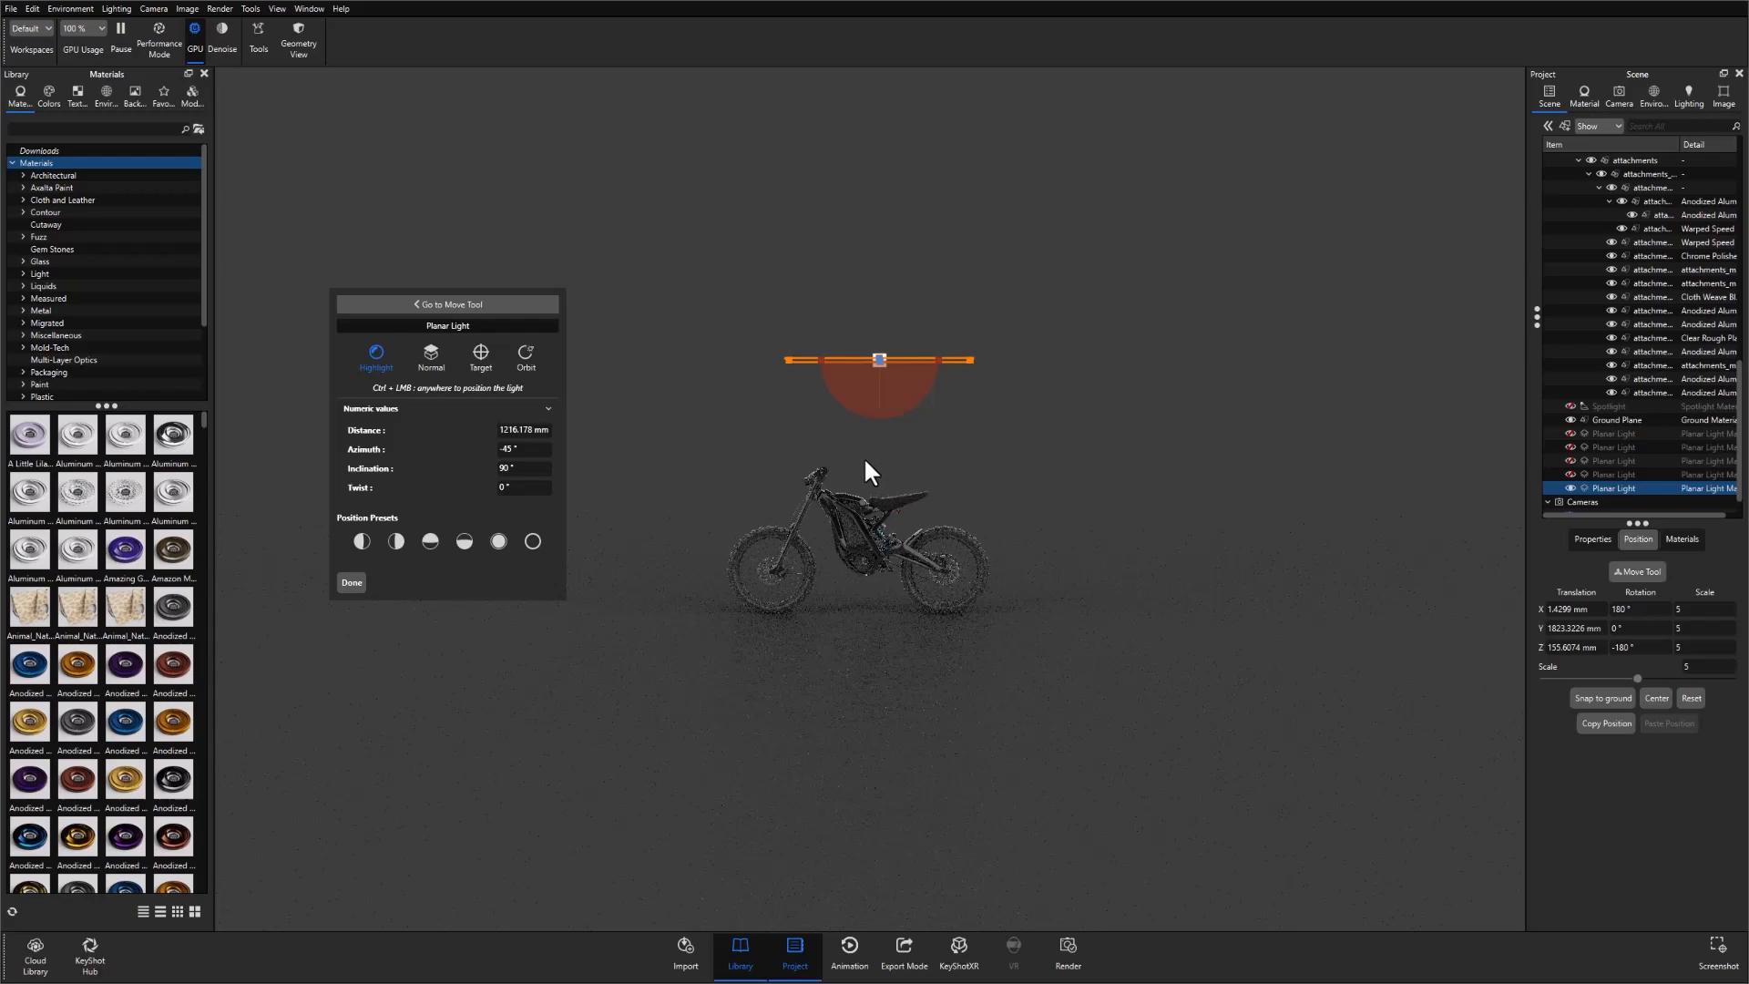
left_click(1585, 91)
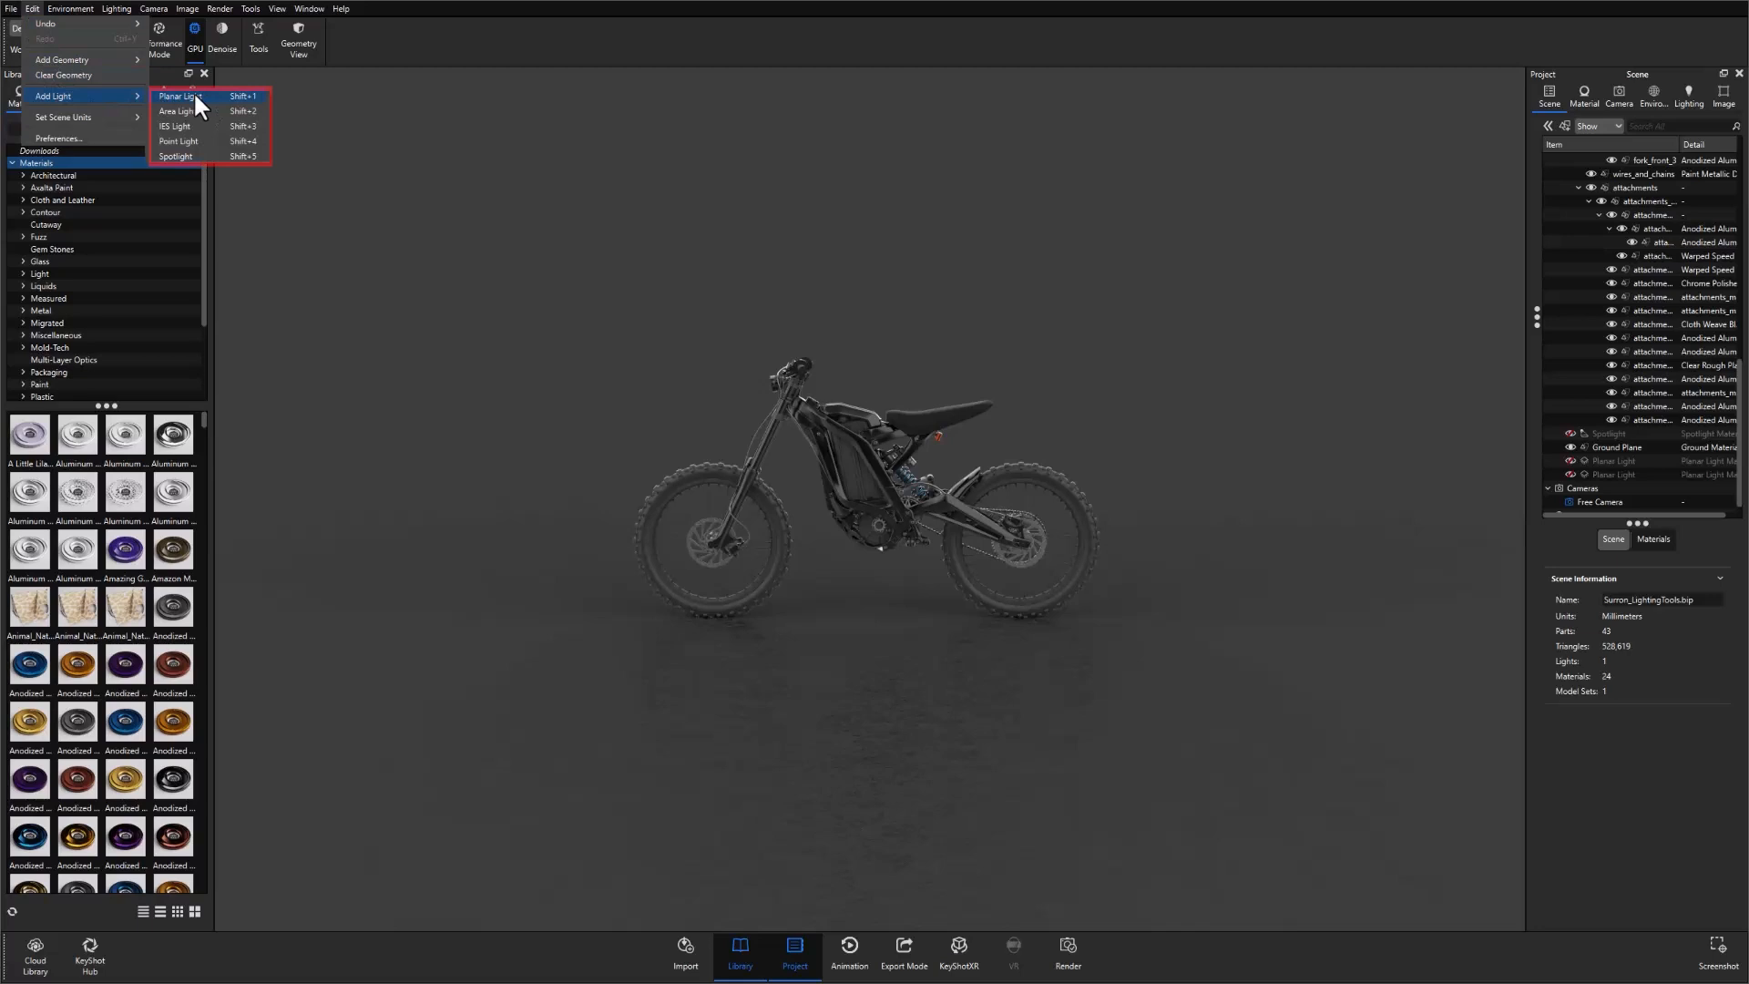
- Add a new planar light at the scene origin beneath the bike
left_click(186, 95)
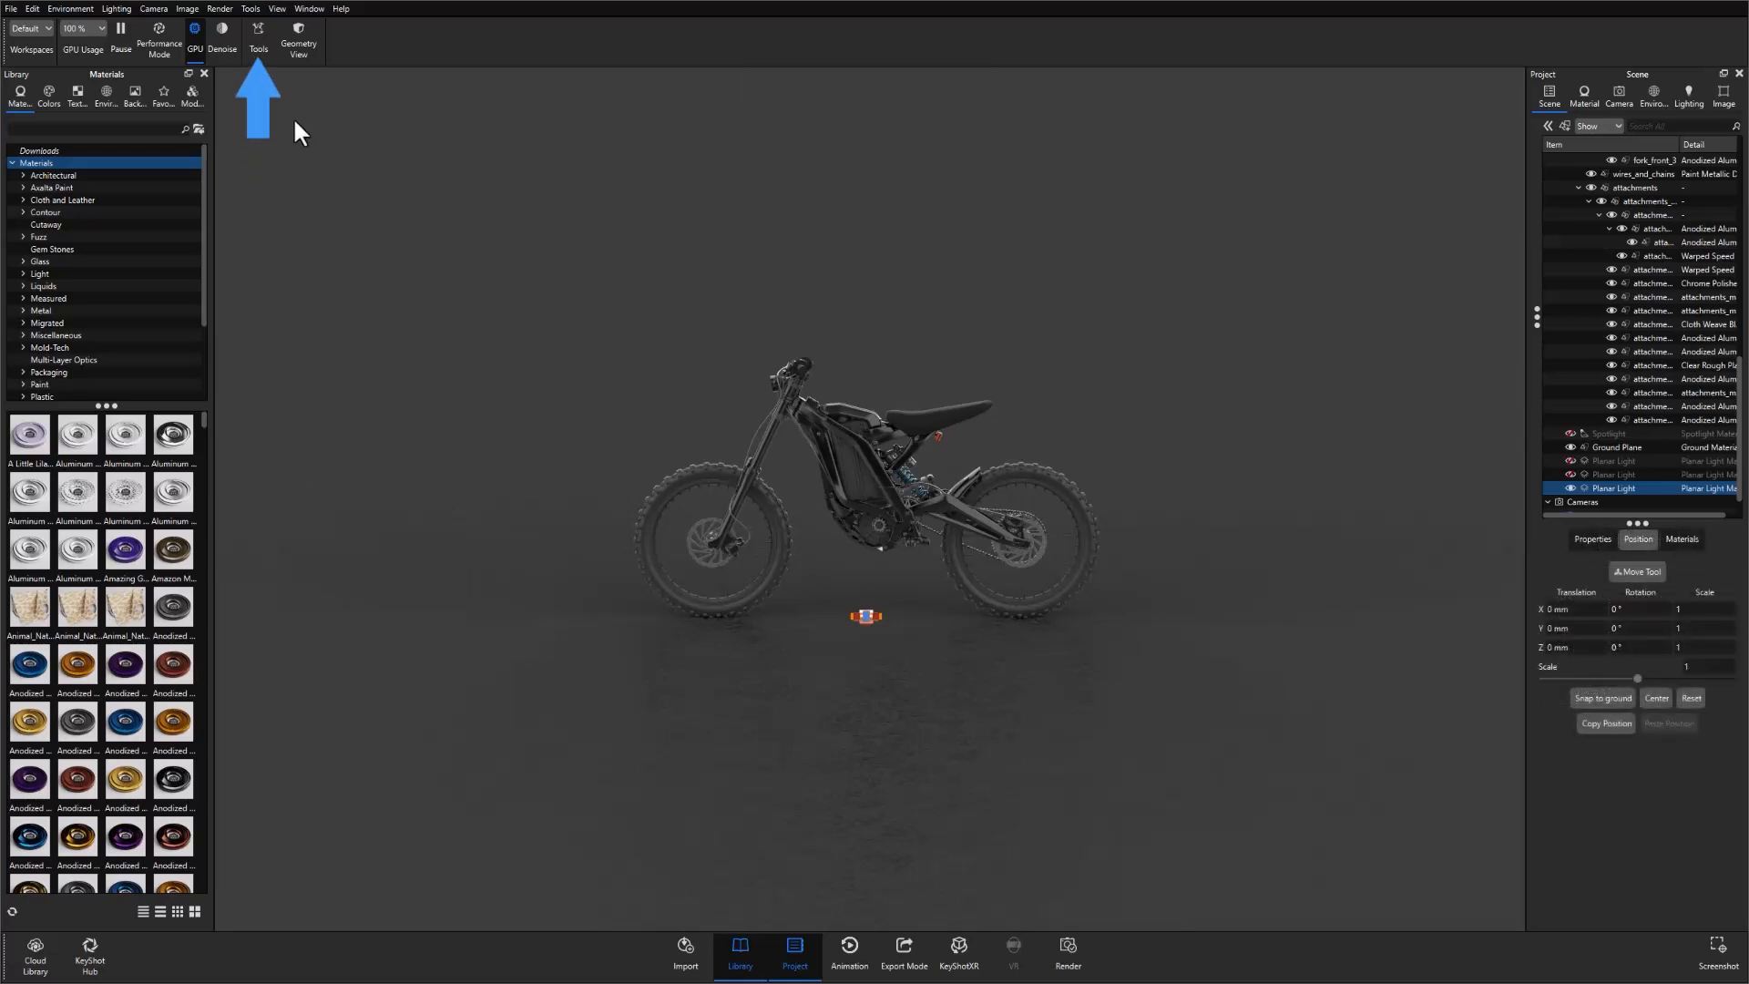
- Start the Light Positioning tool for the new planar light, its placement values still zero
left_click(259, 40)
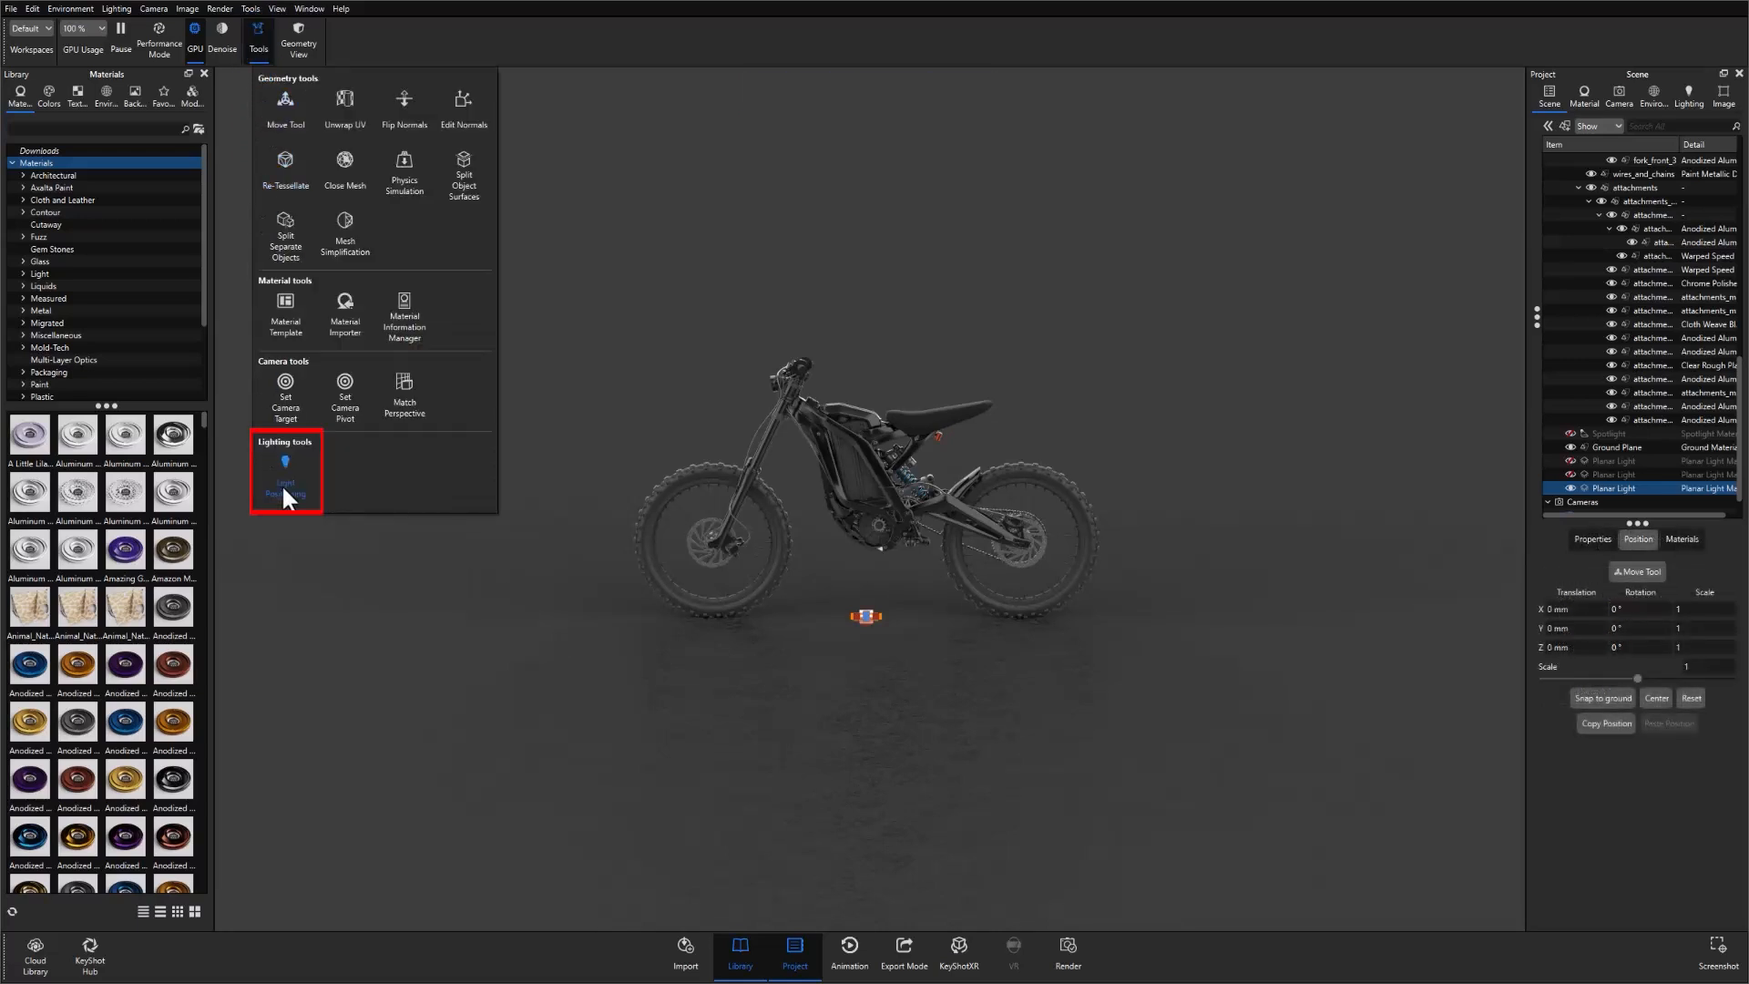
left_click(286, 478)
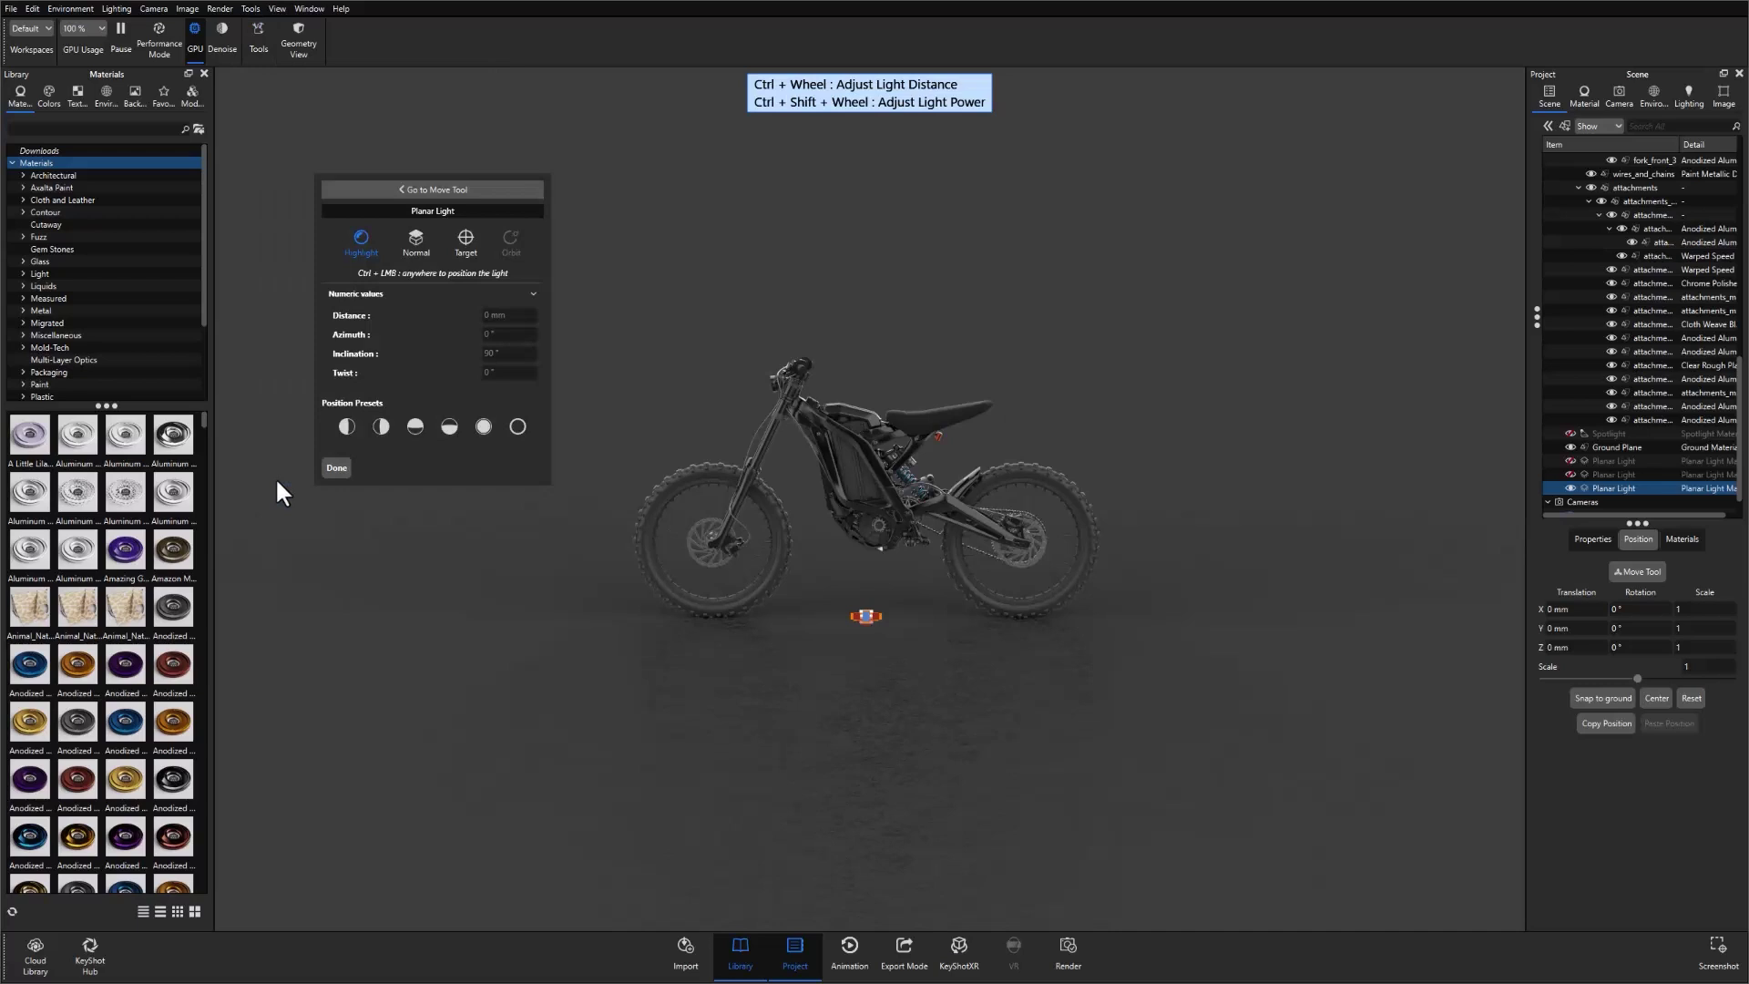
left_click(431, 188)
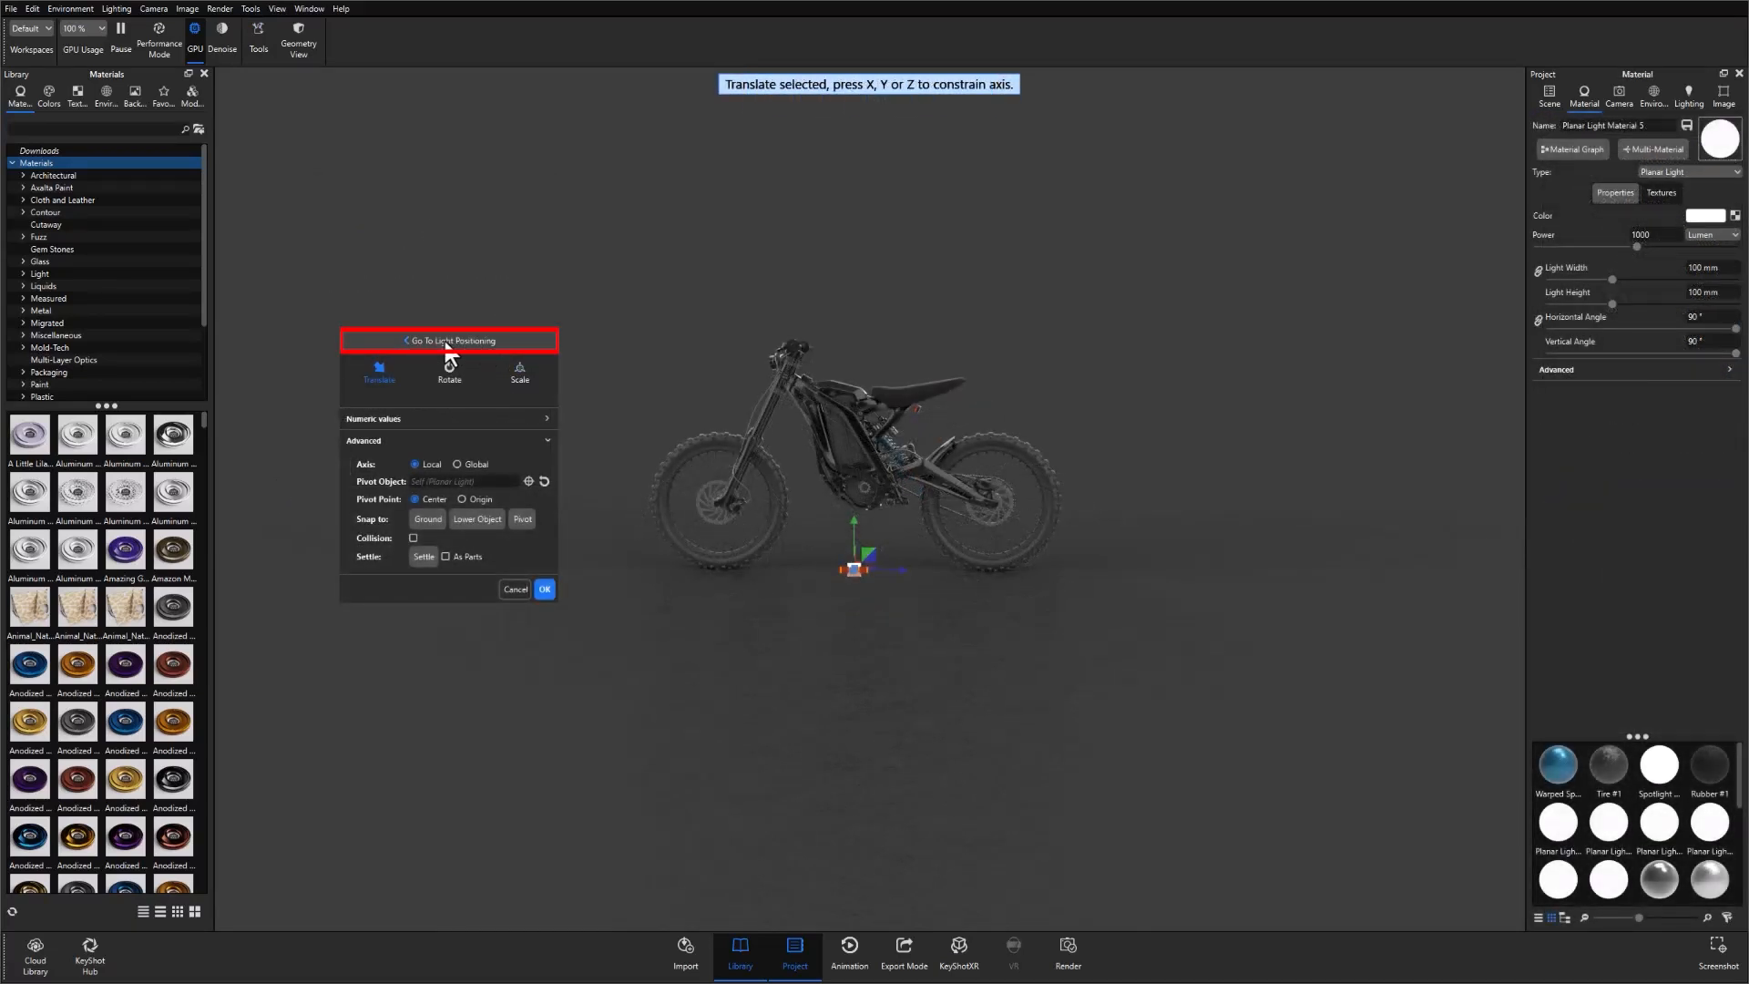
left_click(448, 340)
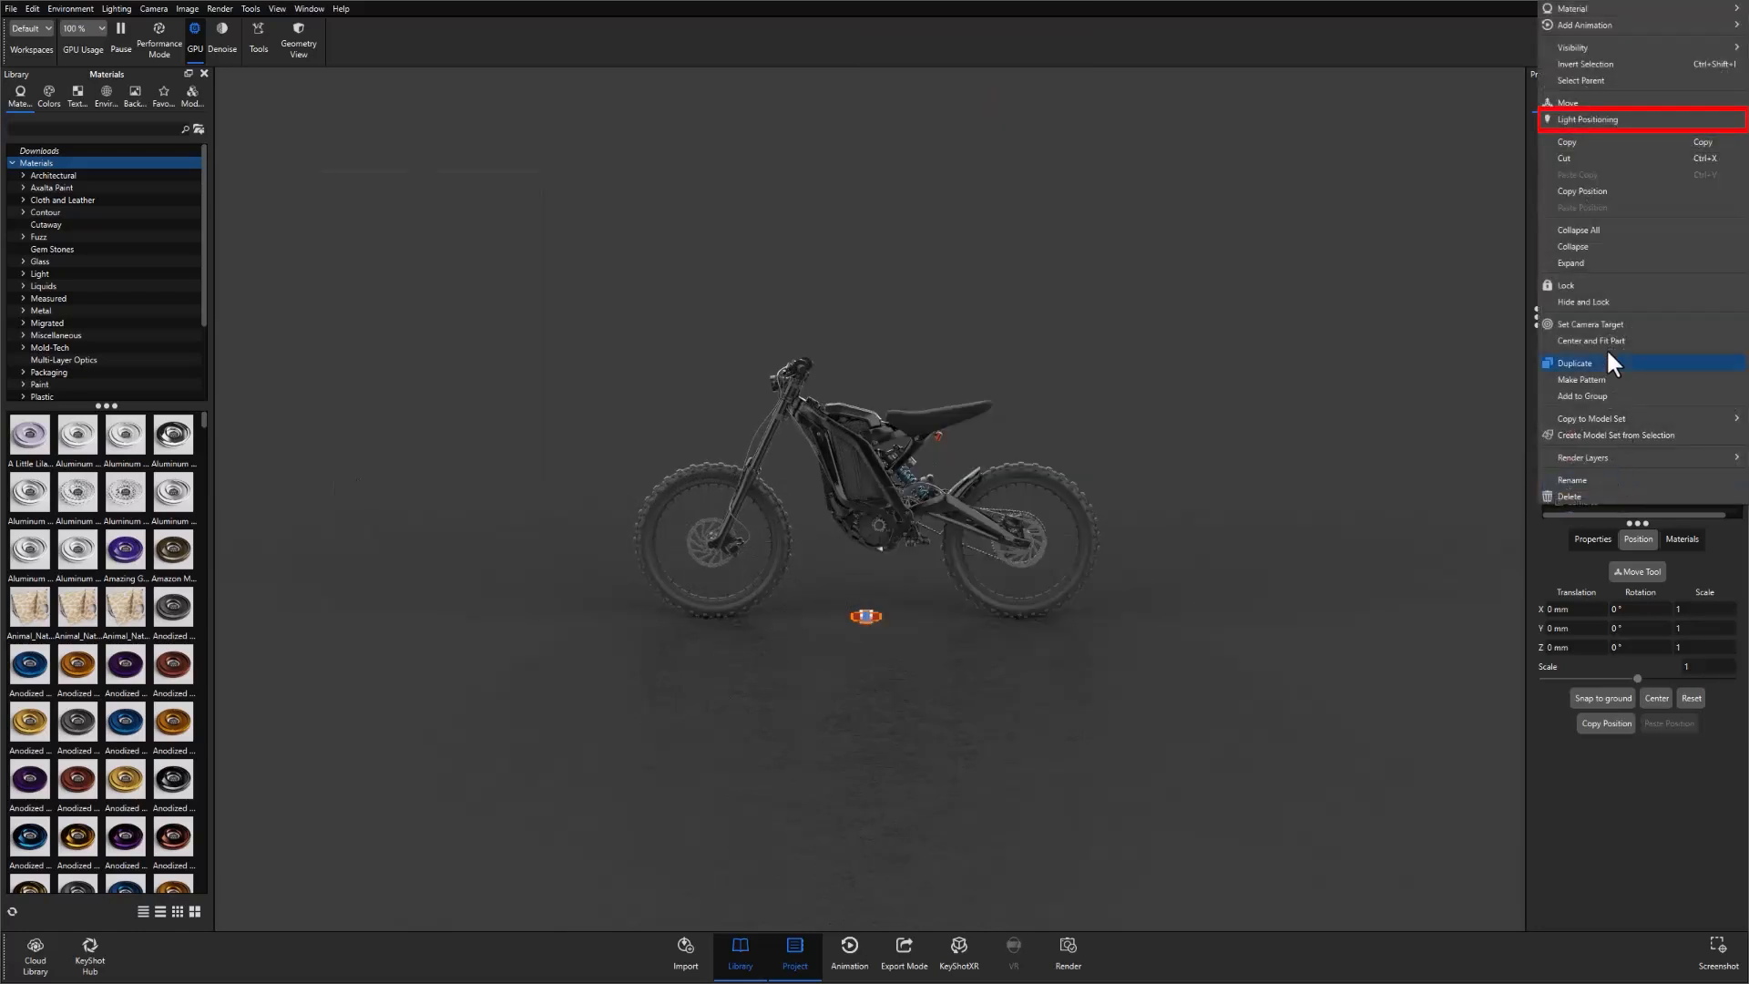
left_click(1603, 120)
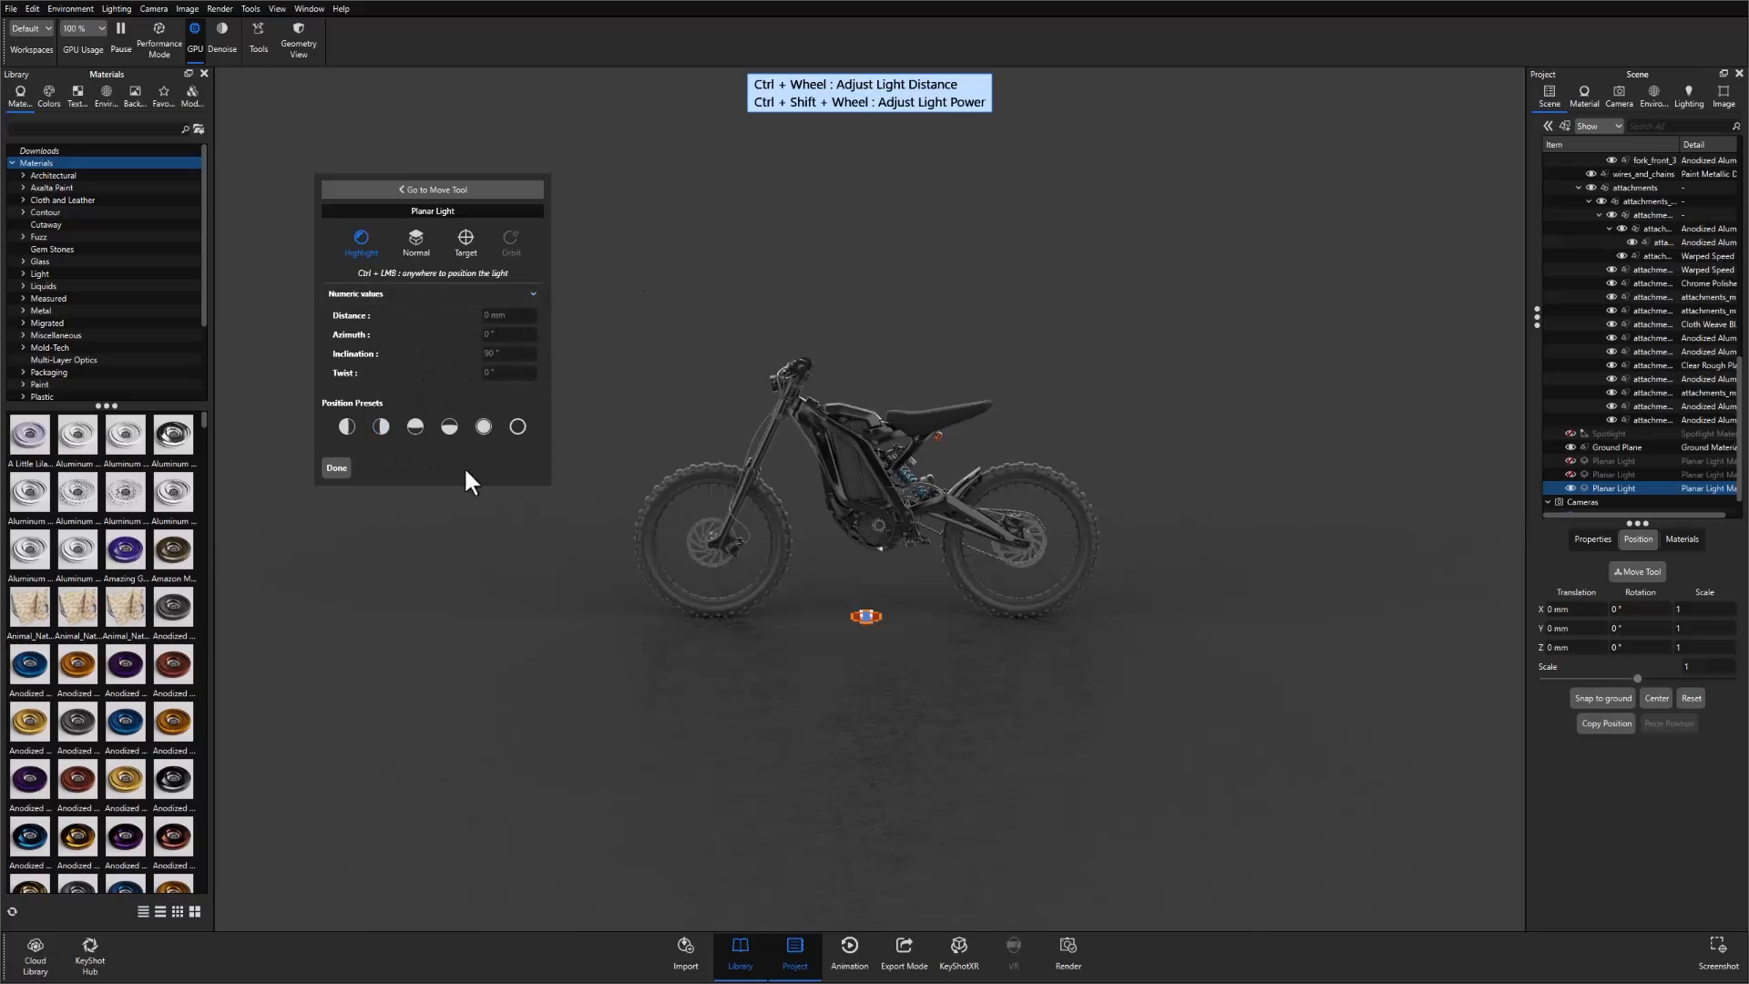
mouse_move(510, 616)
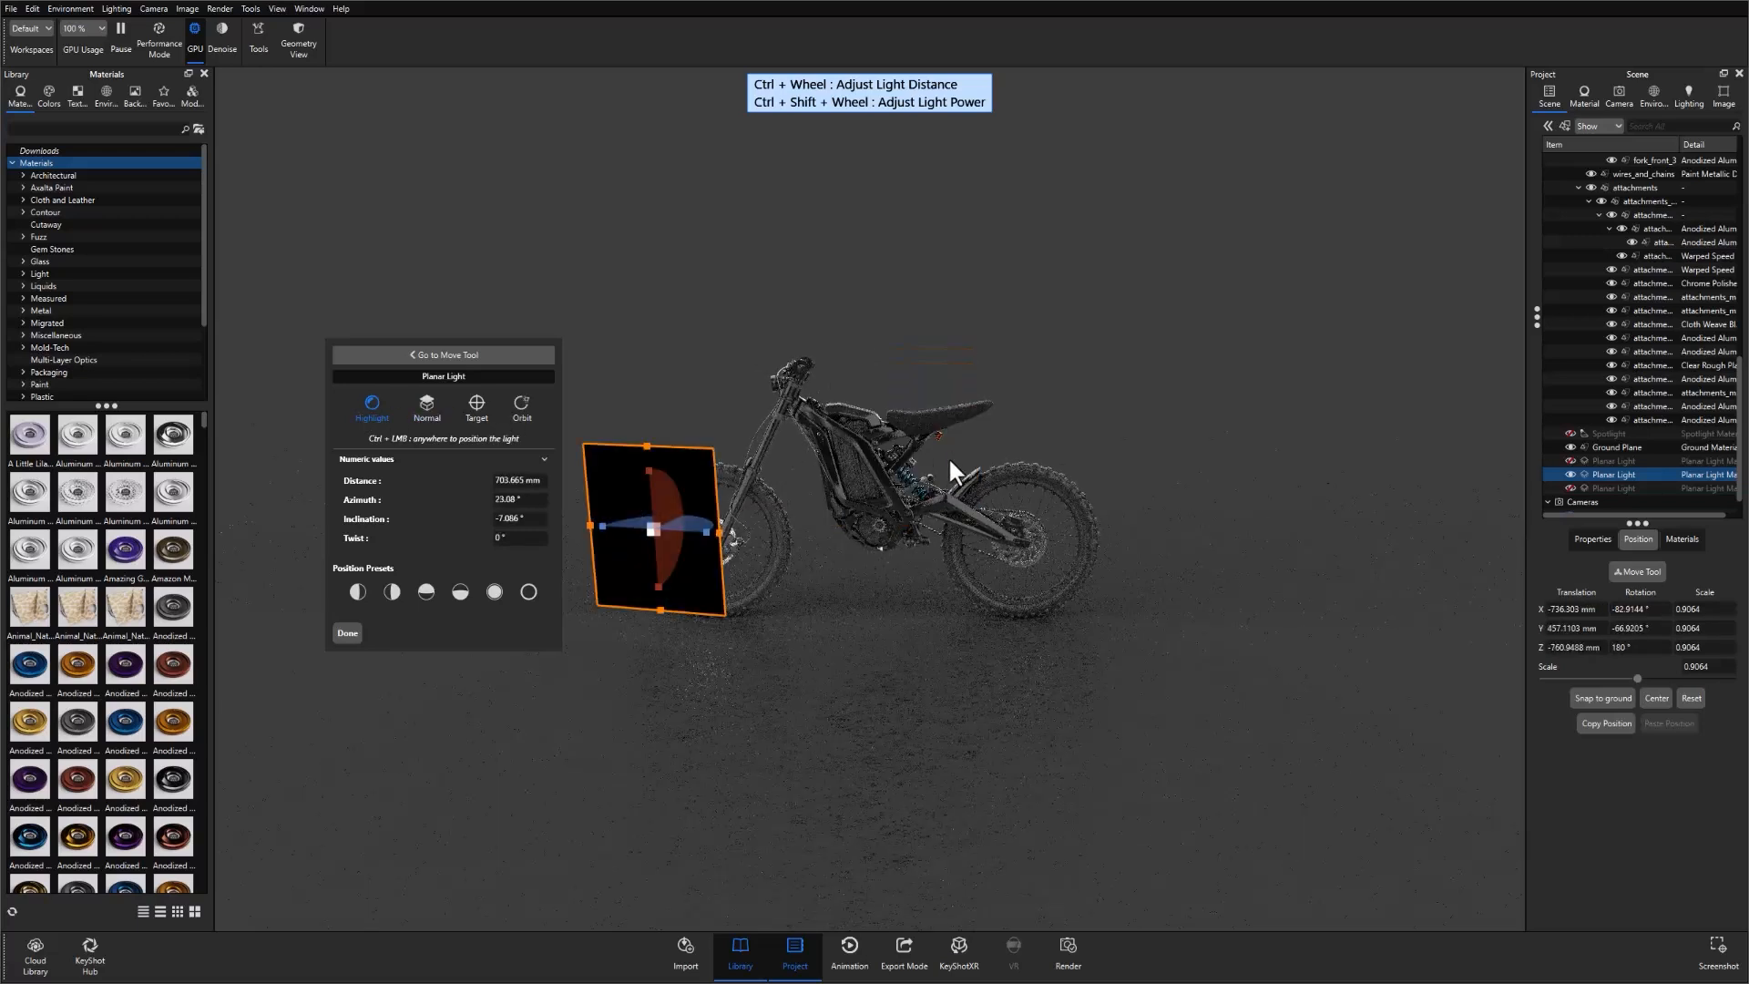
- Try highlight placements above the seat and in front, ending low near the front wheel (~704 mm)
left_click_drag(652, 530, 936, 251)
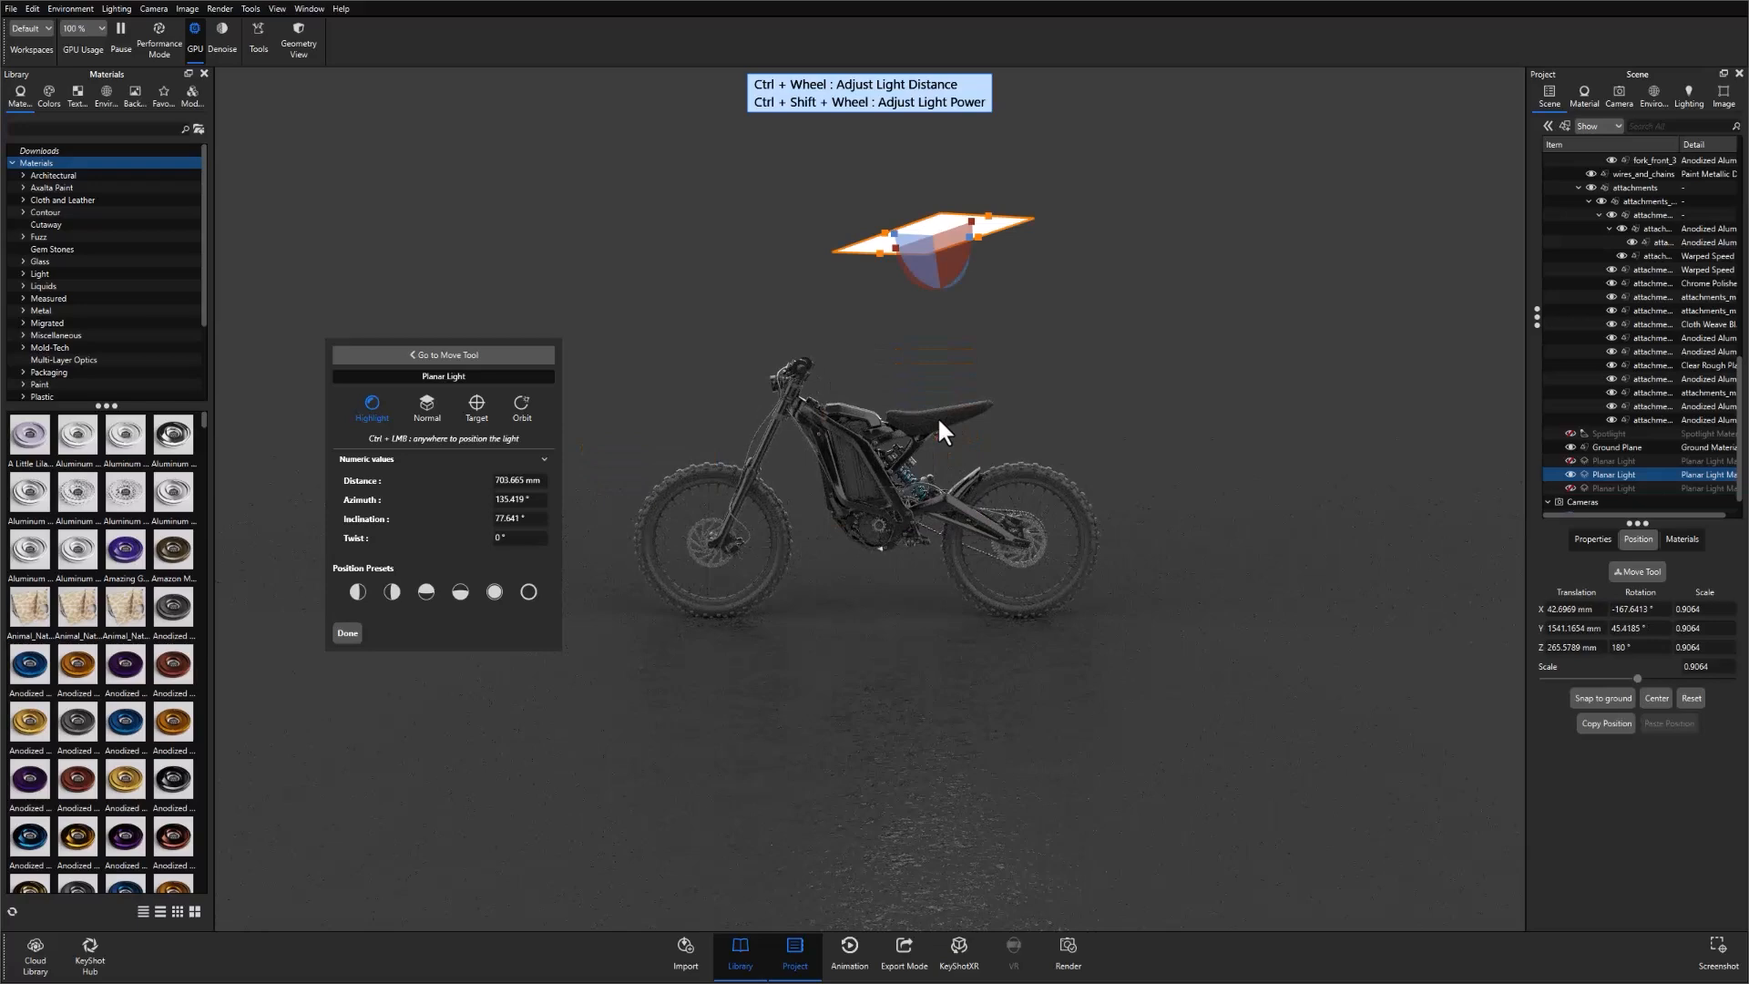
left_click_drag(947, 235, 934, 610)
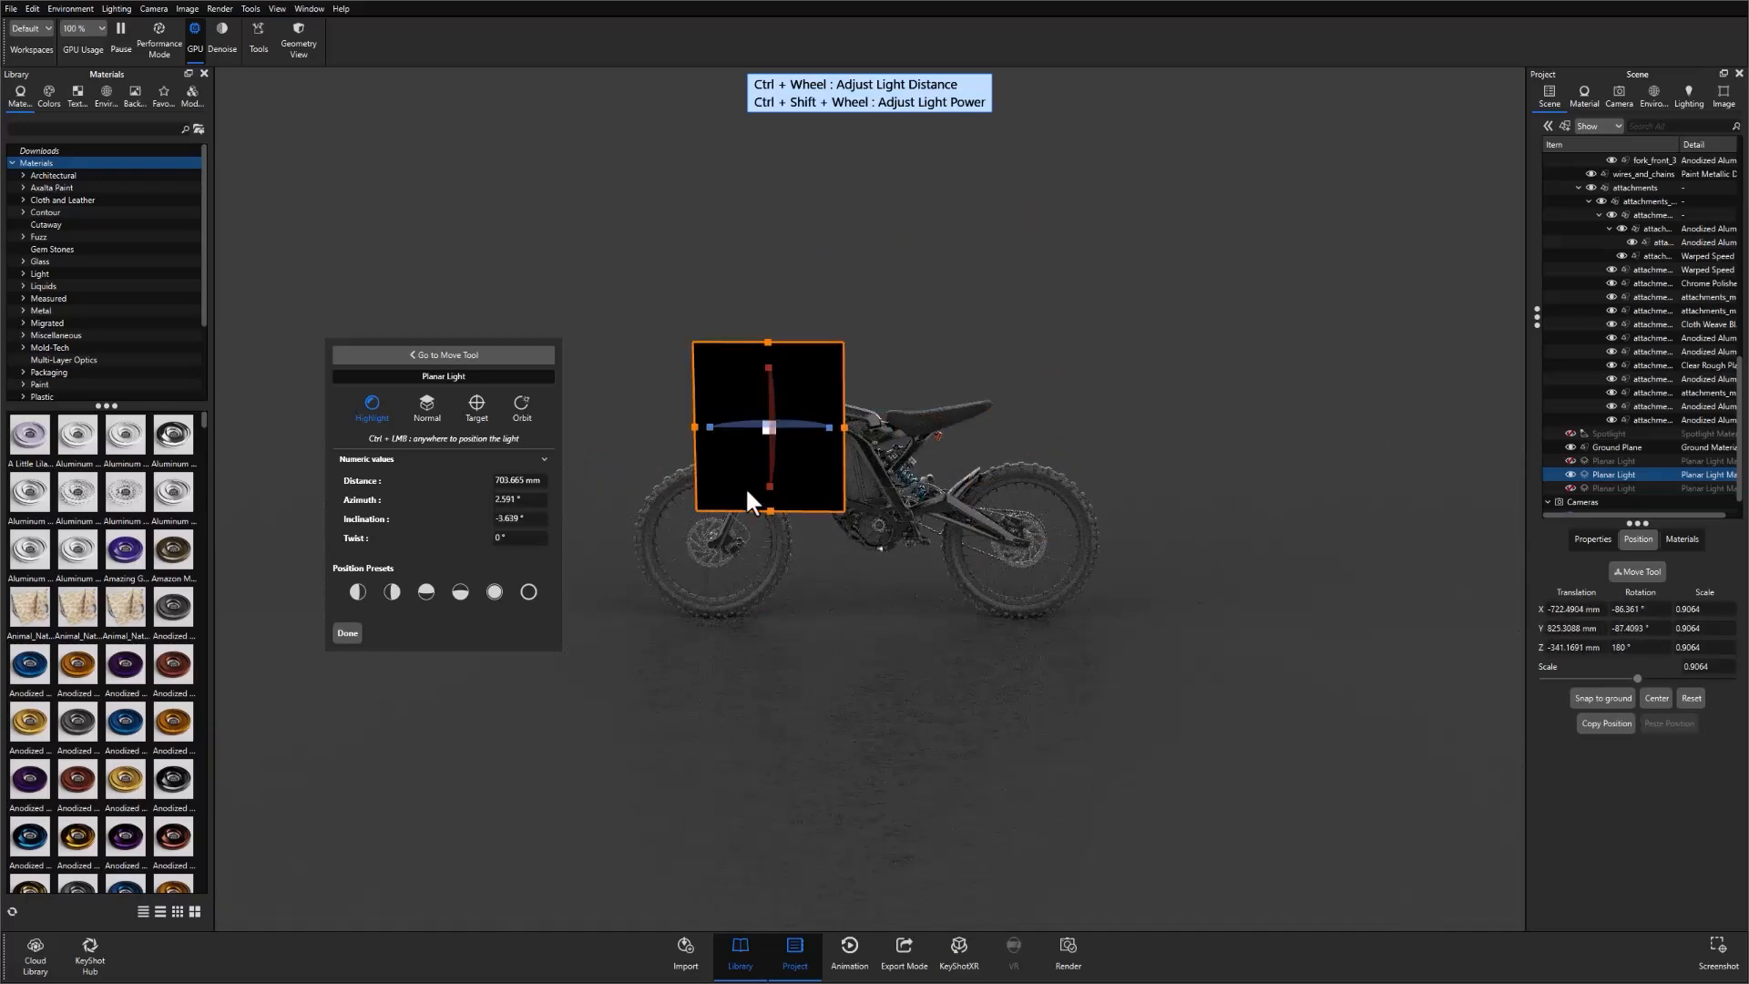
left_click_drag(766, 426, 689, 591)
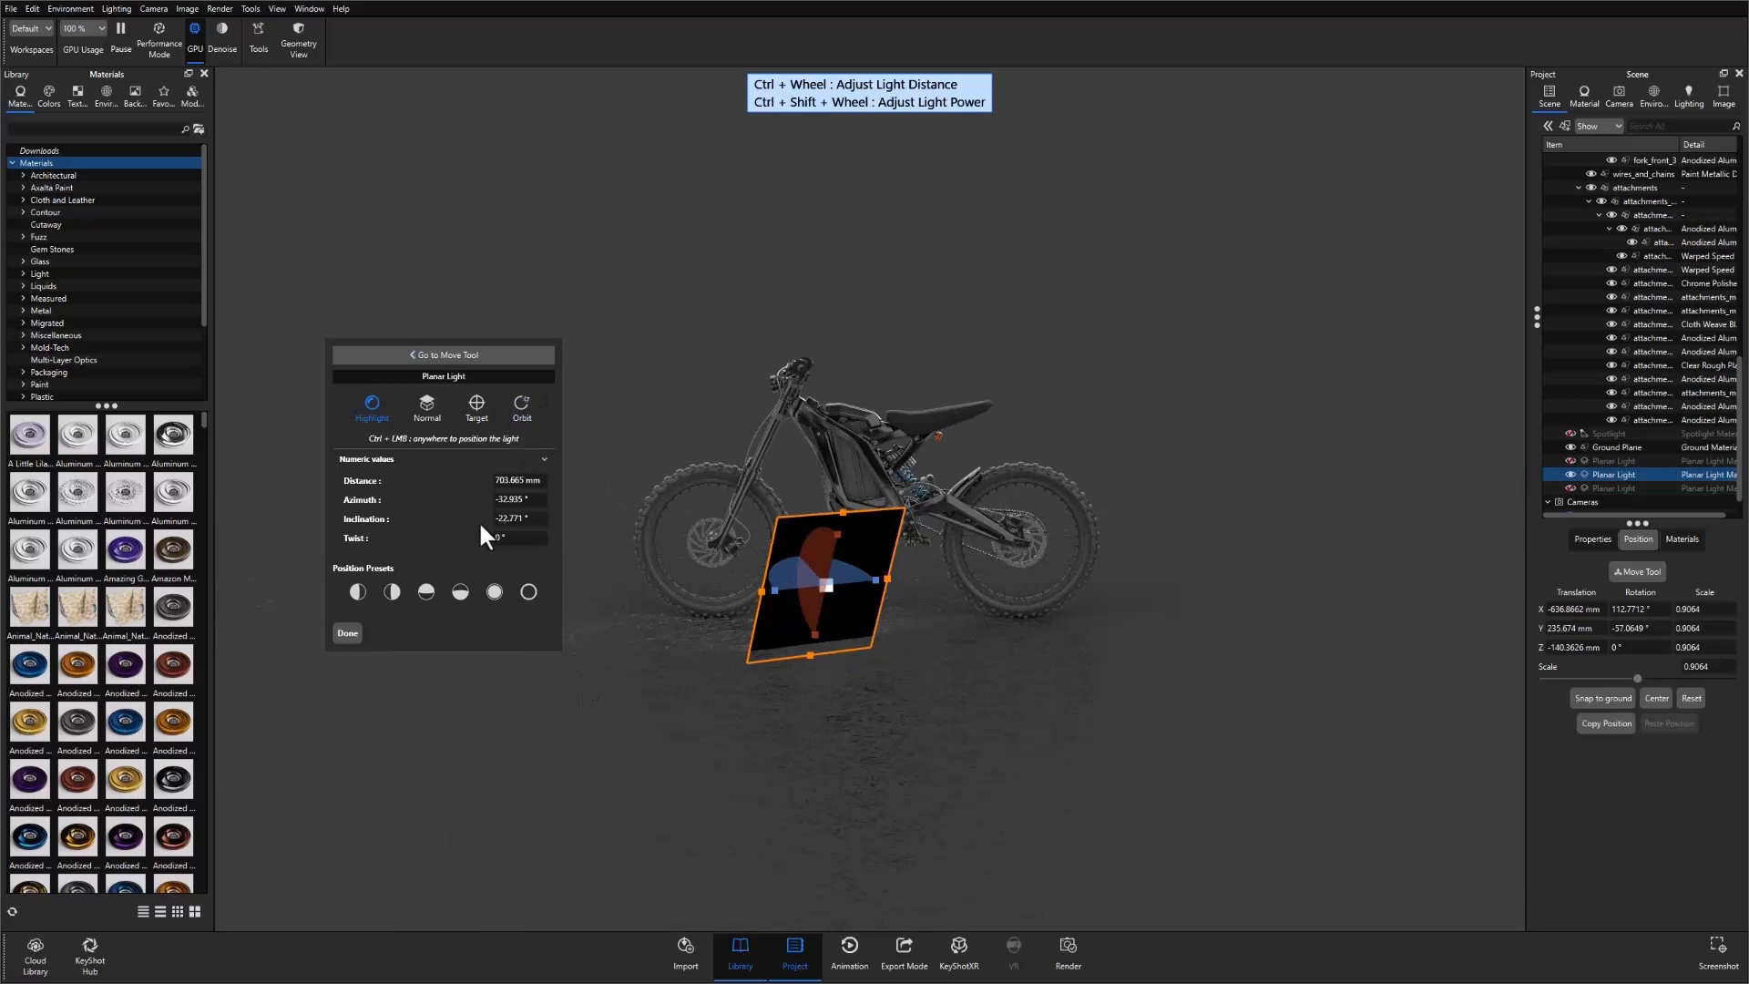
- Place the light along surface normals toward the rear wheel, then aim it at a target on the bike
left_click(426, 406)
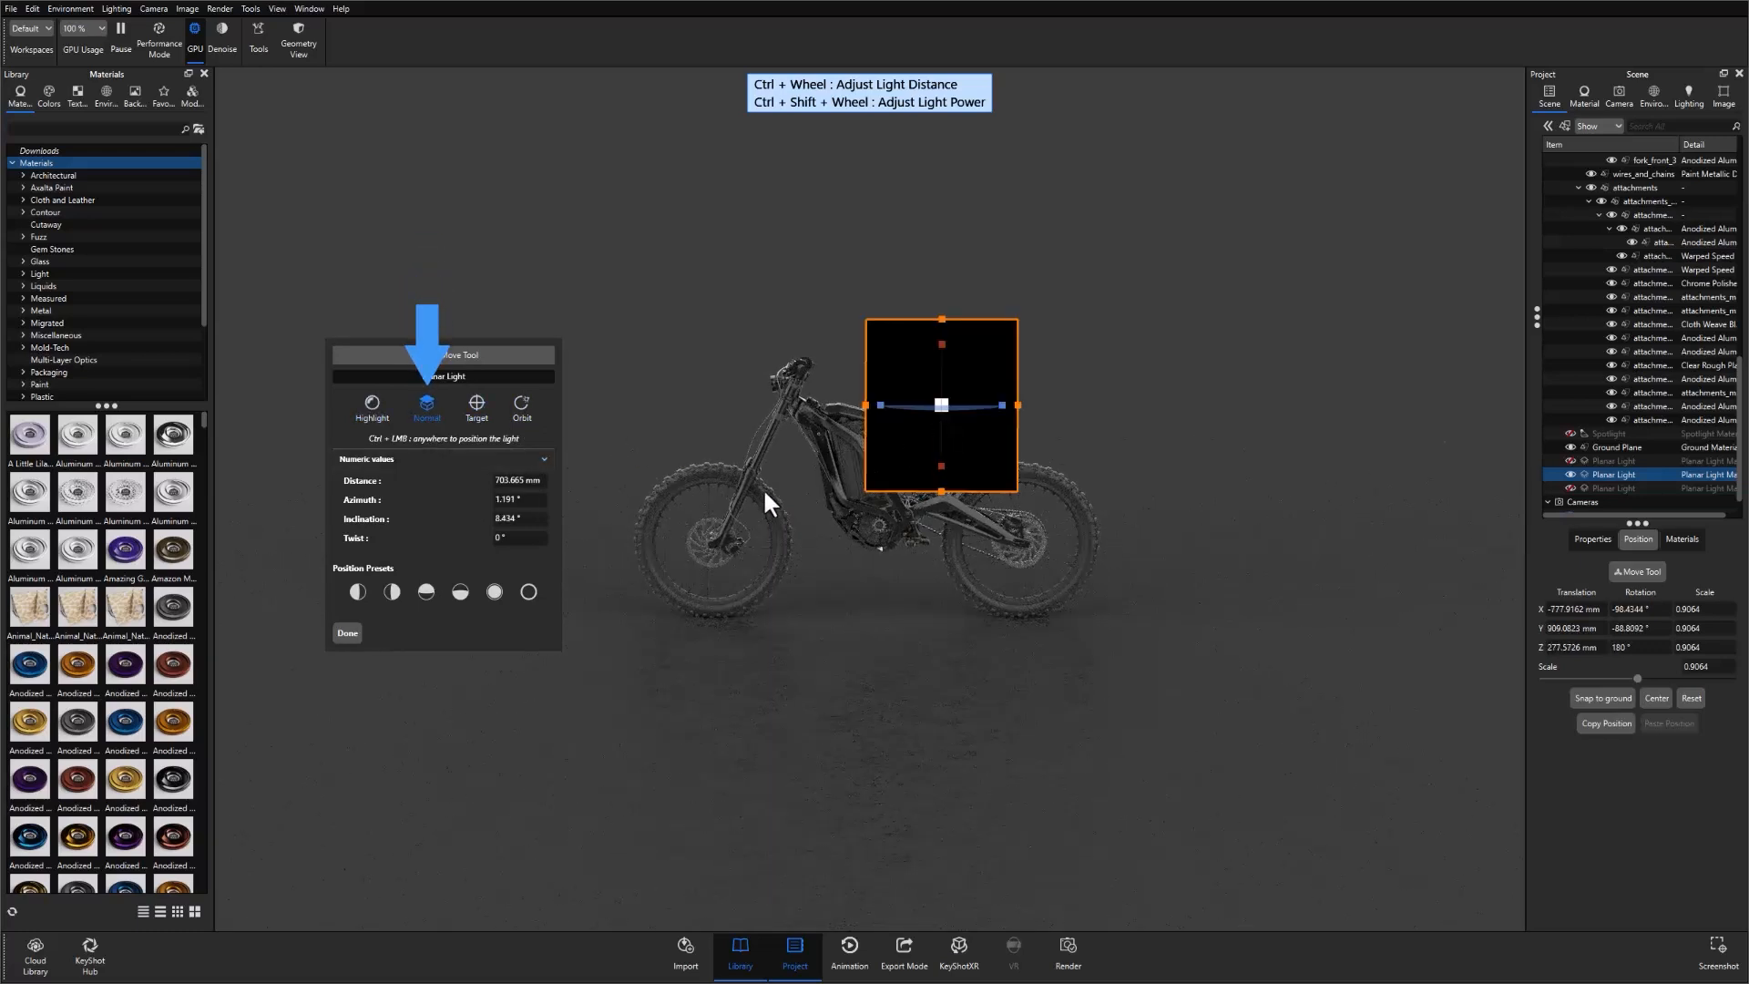
left_click_drag(940, 405, 744, 523)
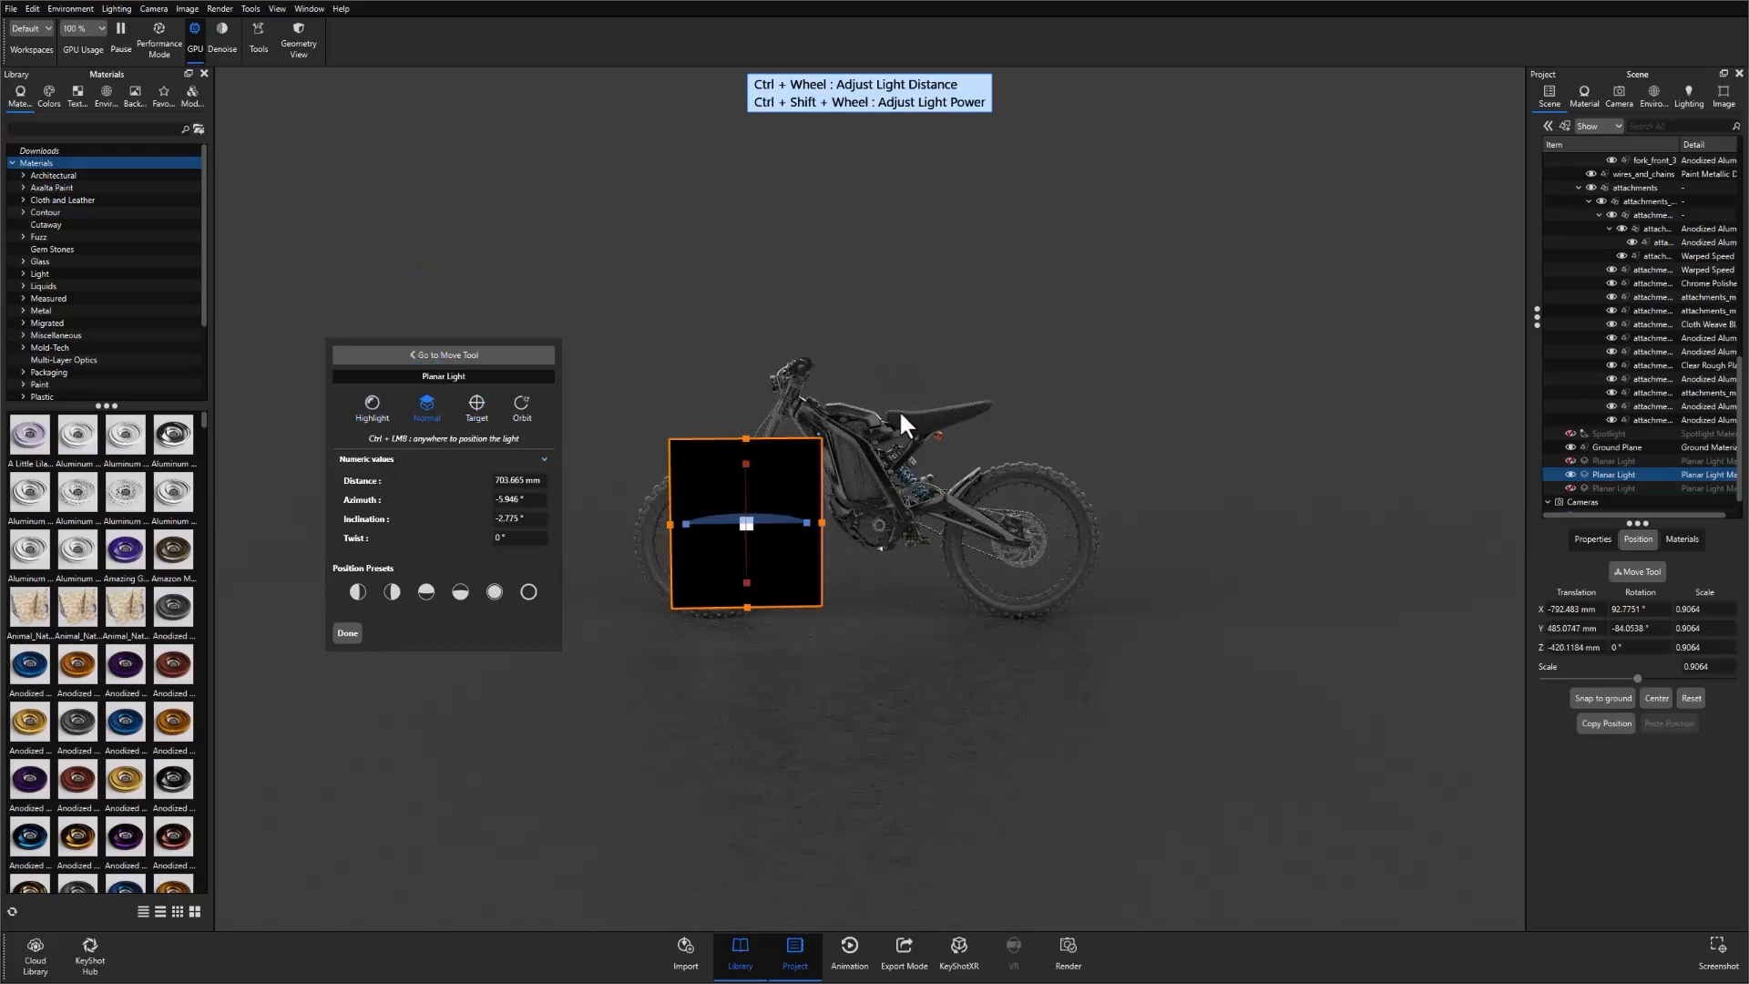
left_click_drag(744, 523, 1049, 461)
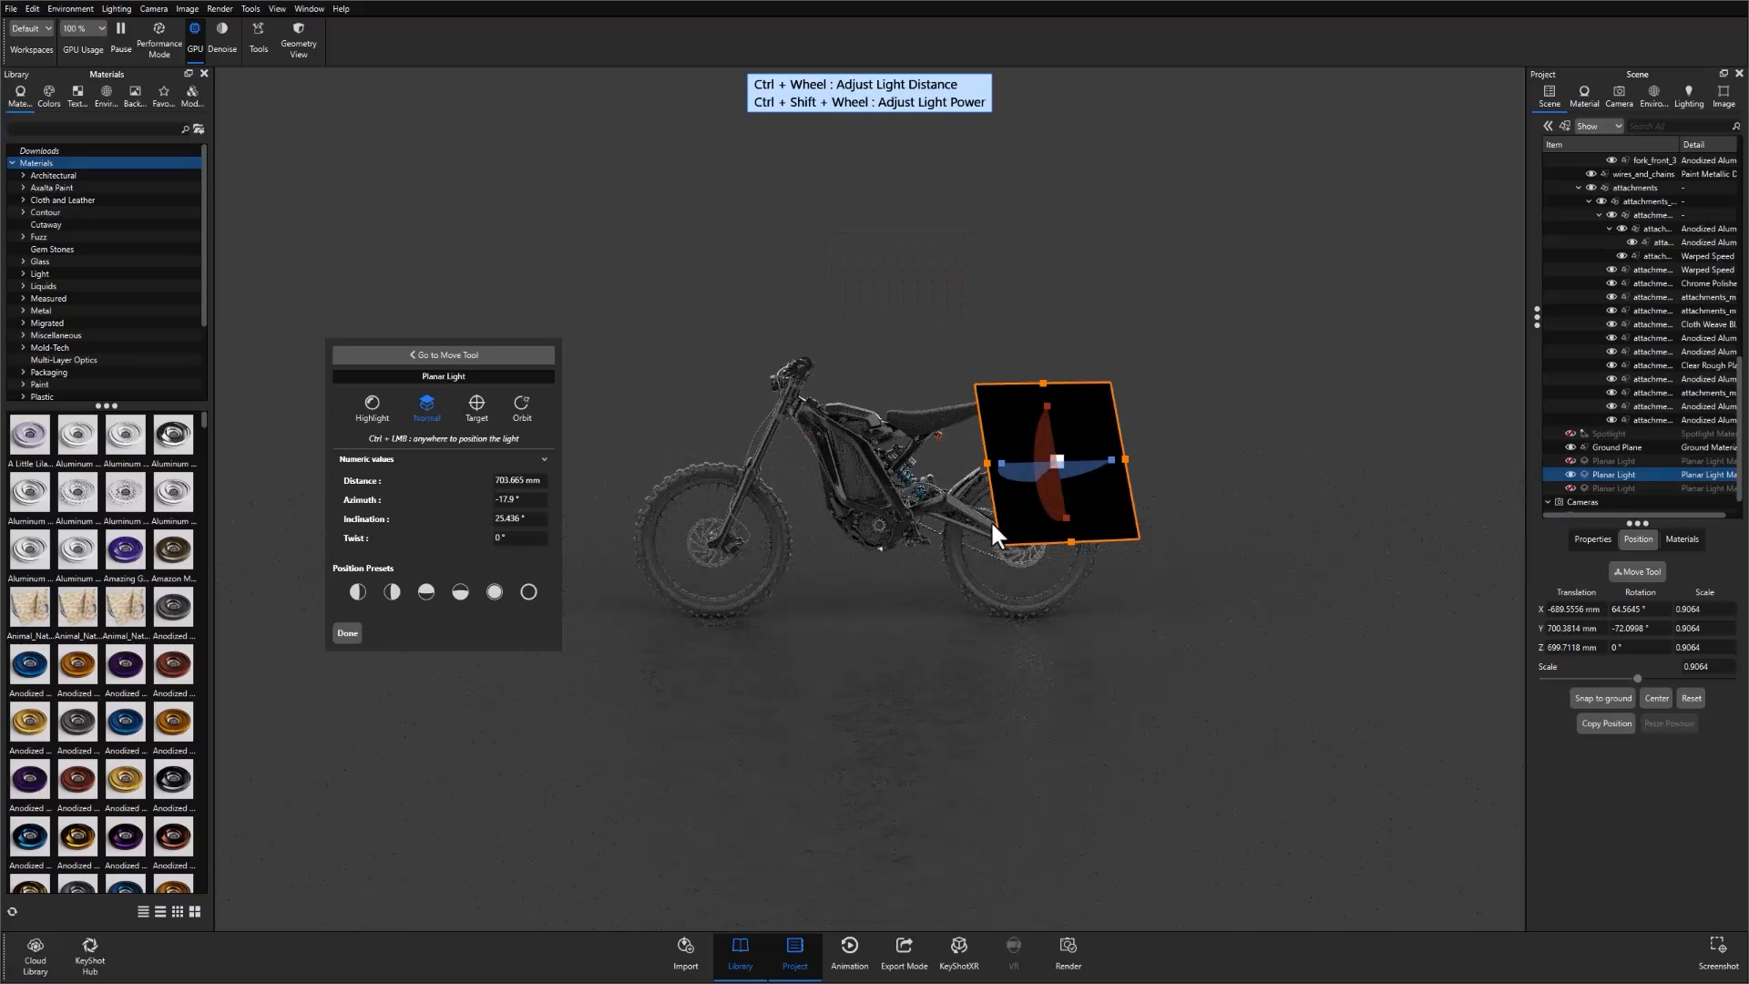
left_click(475, 406)
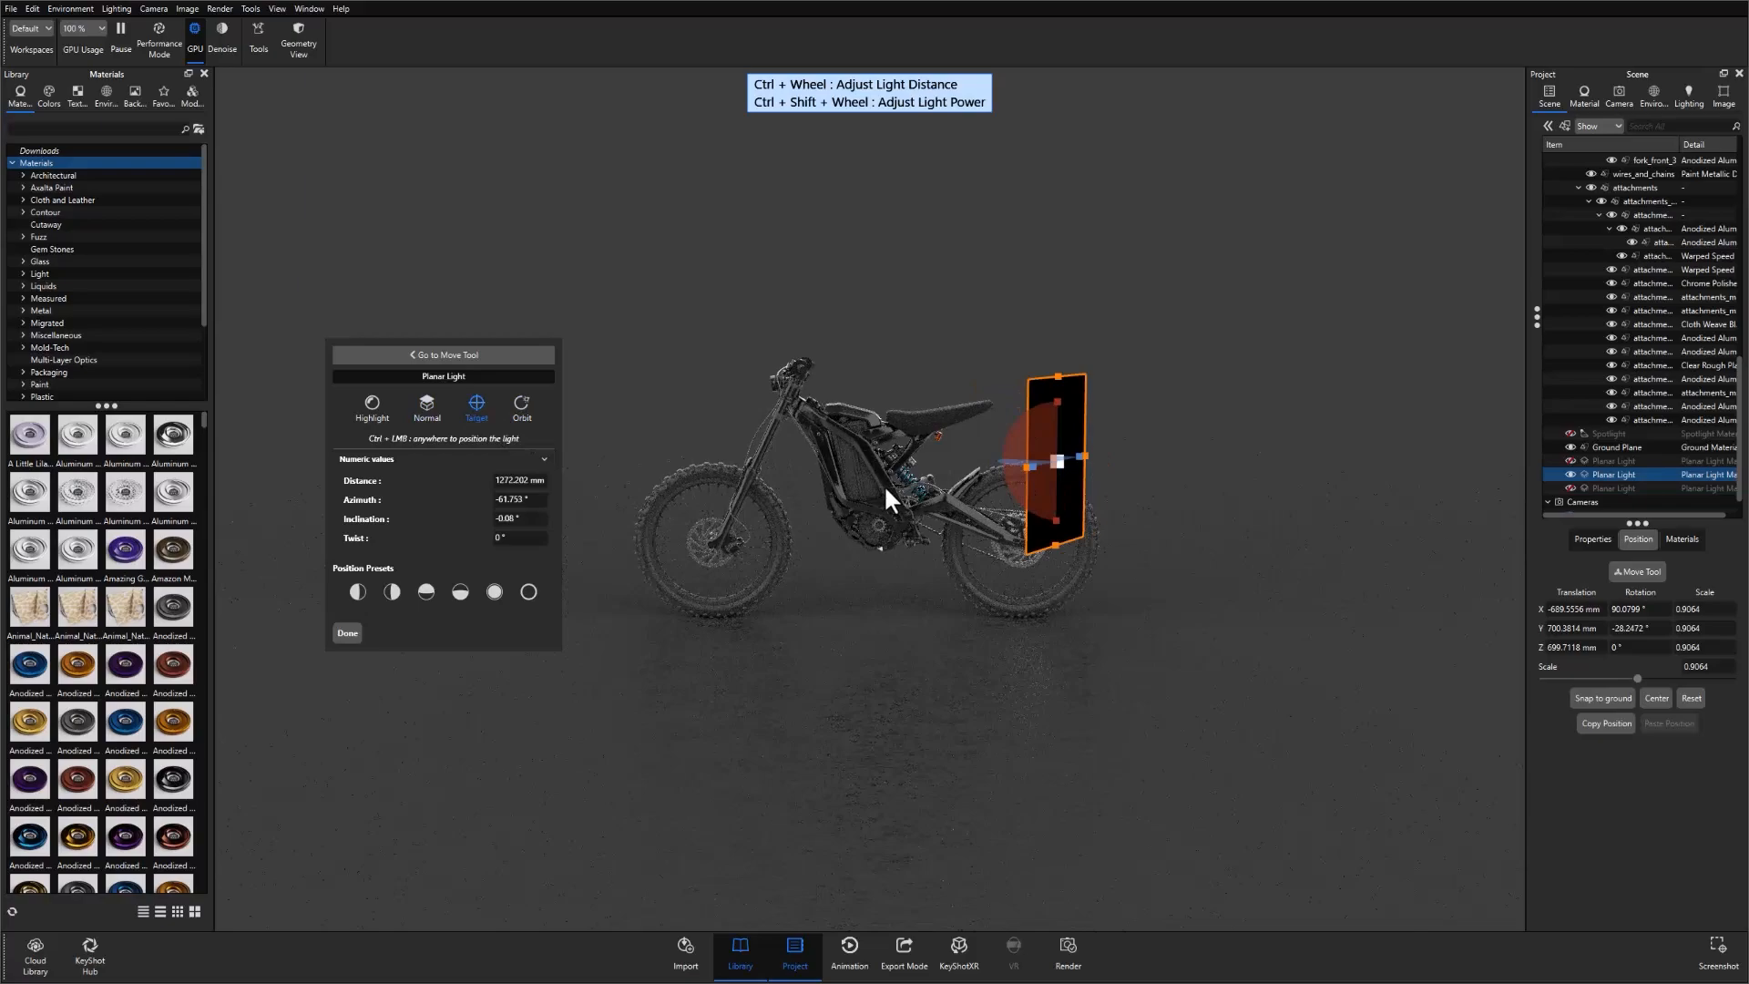
left_click_drag(893, 499, 1015, 619)
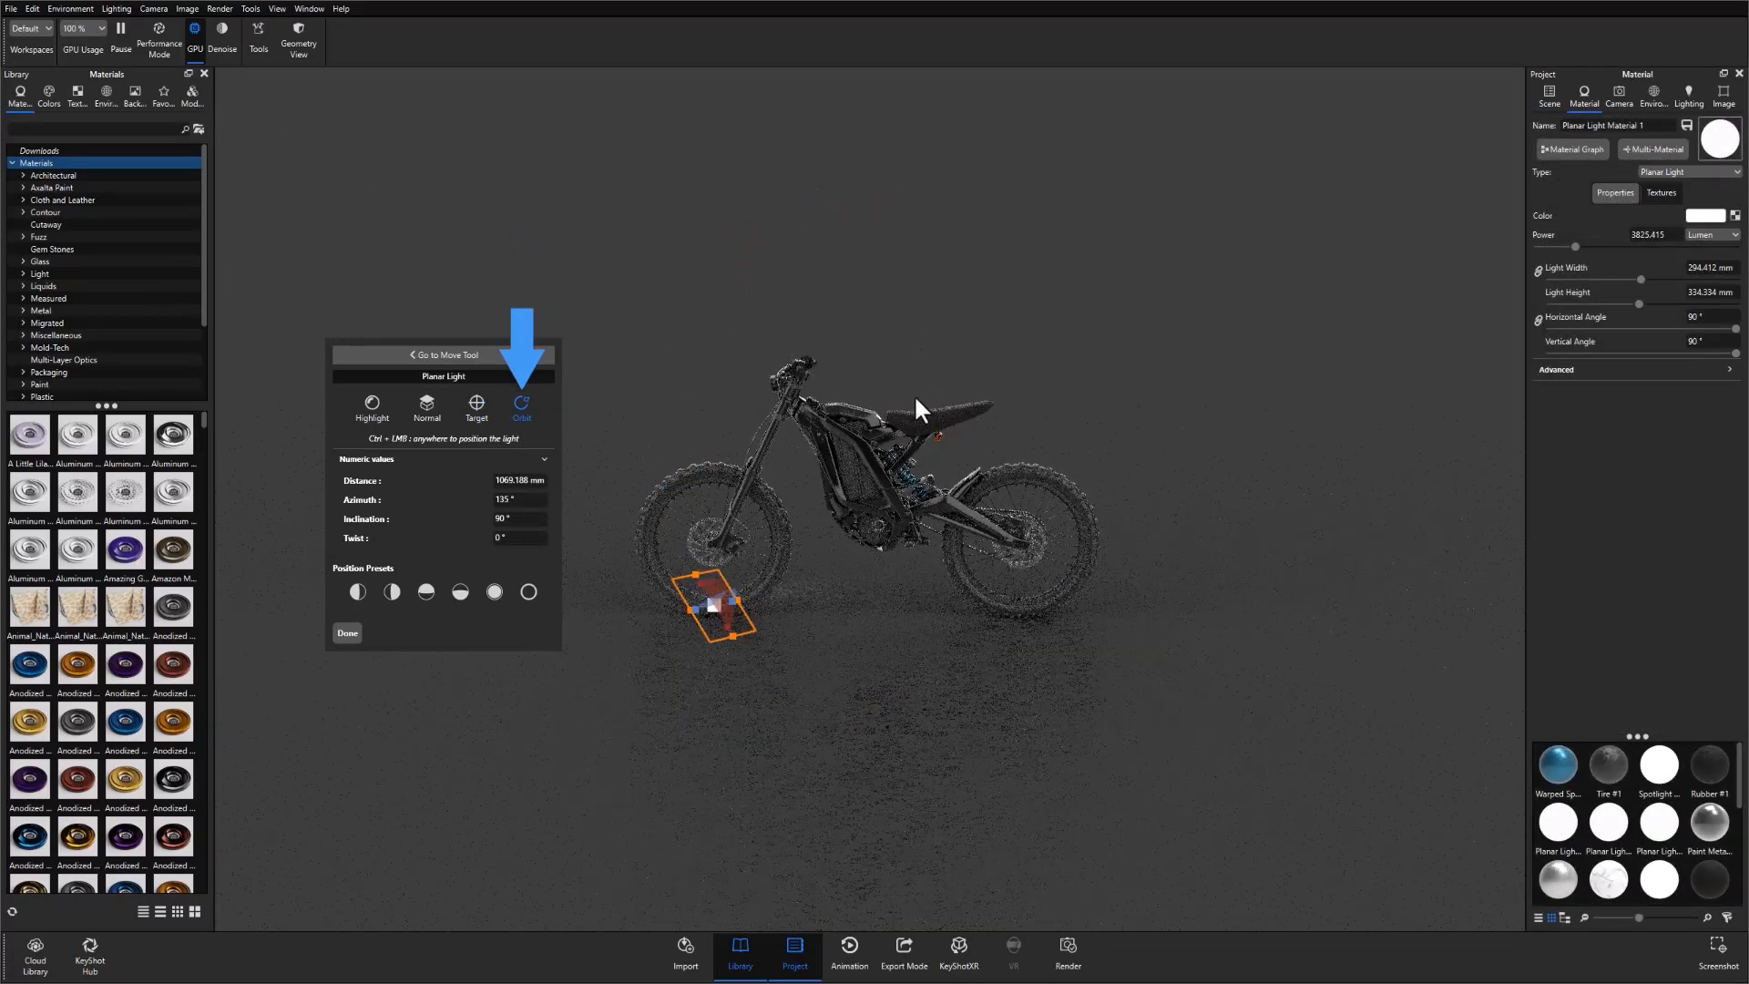
- Swing the light overhead, cycle the side, under and front presets, ending directly above at ~810 mm
left_click_drag(723, 603, 658, 275)
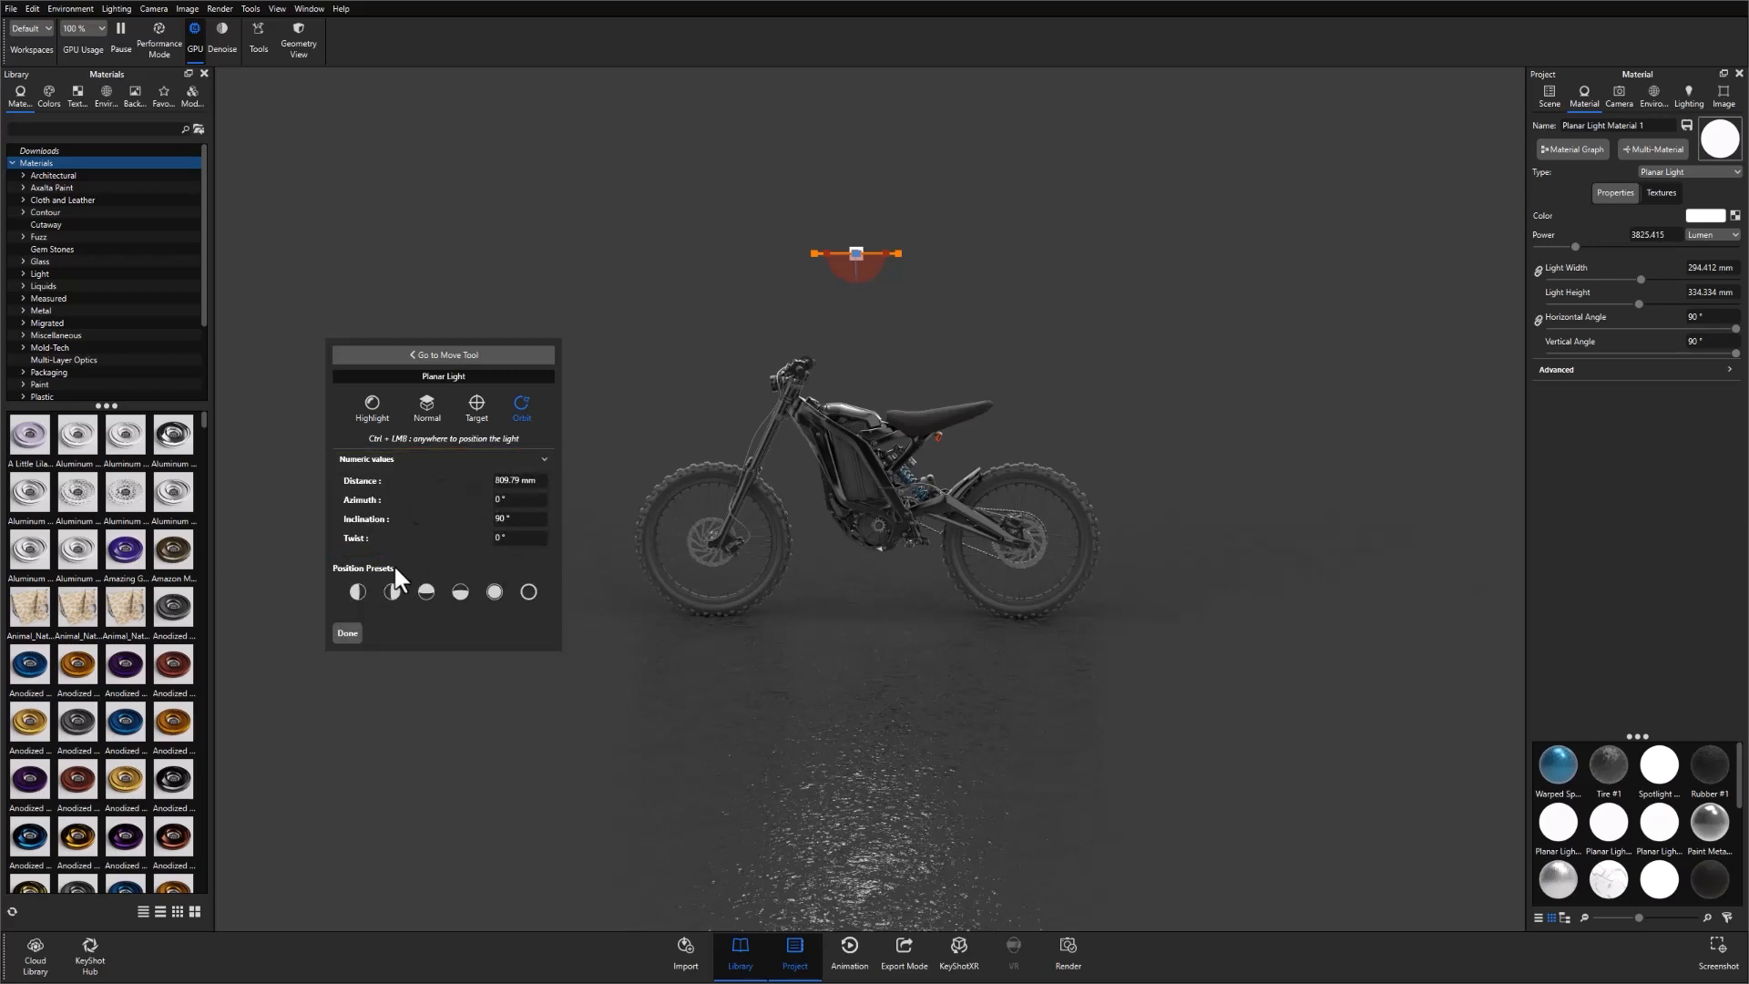
left_click(427, 592)
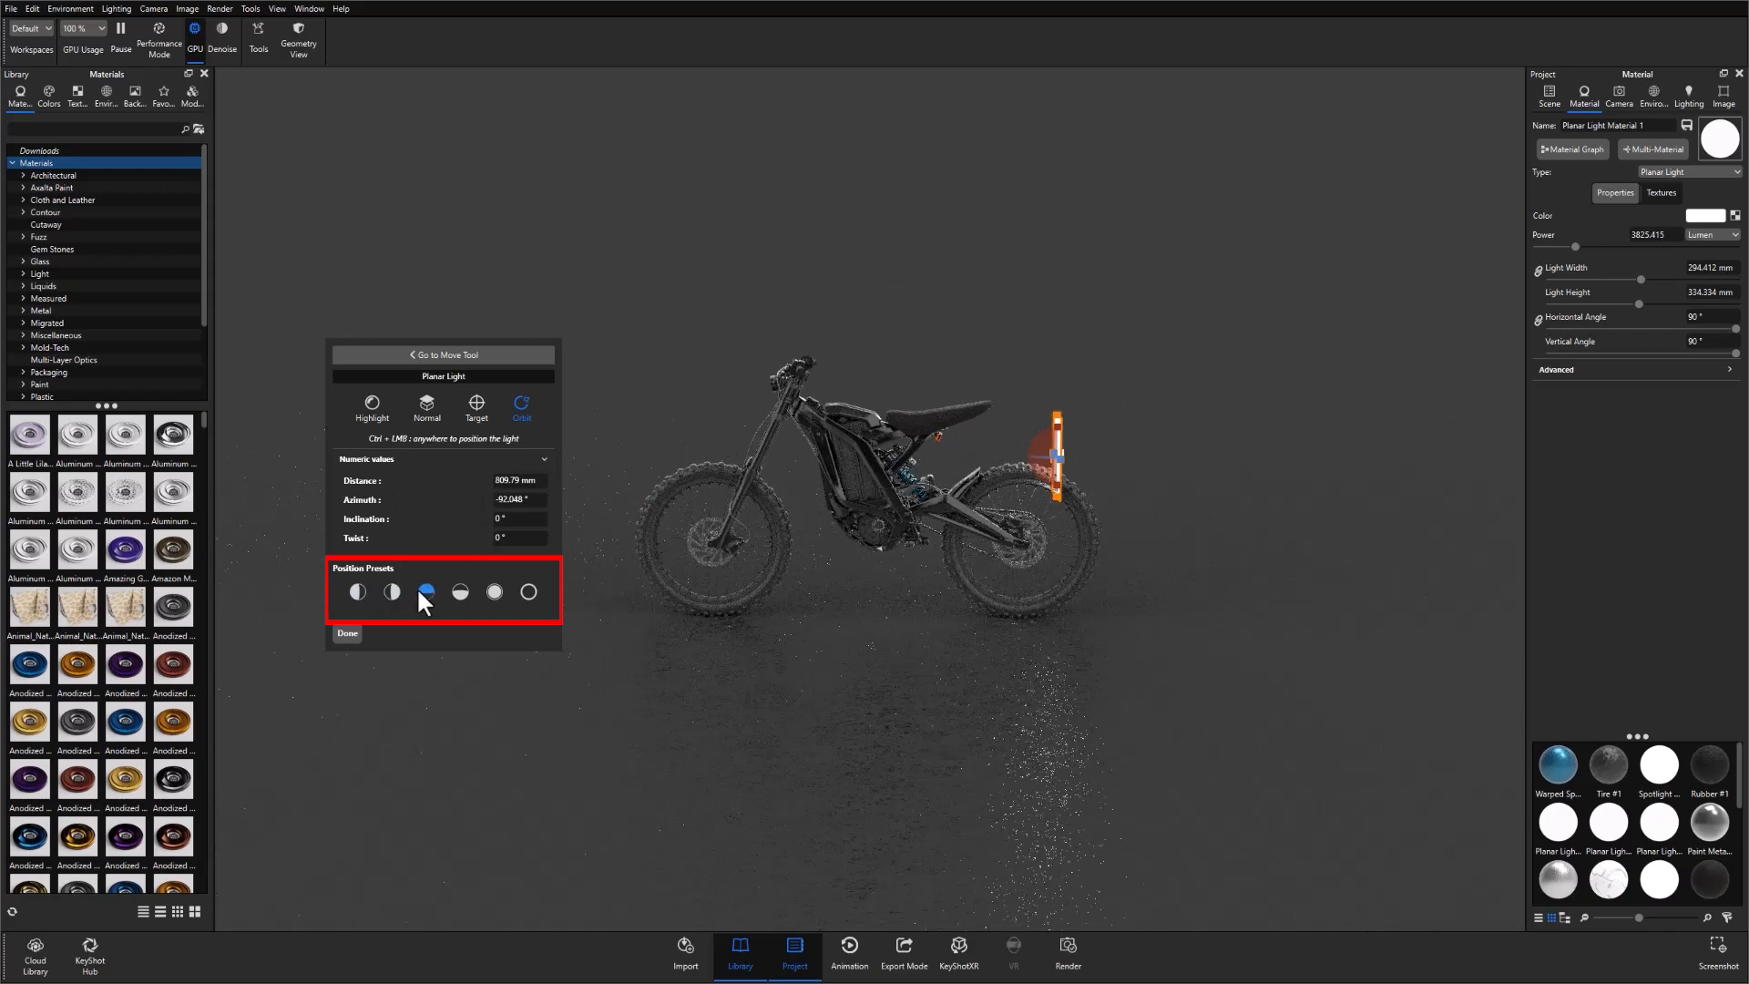
left_click(493, 592)
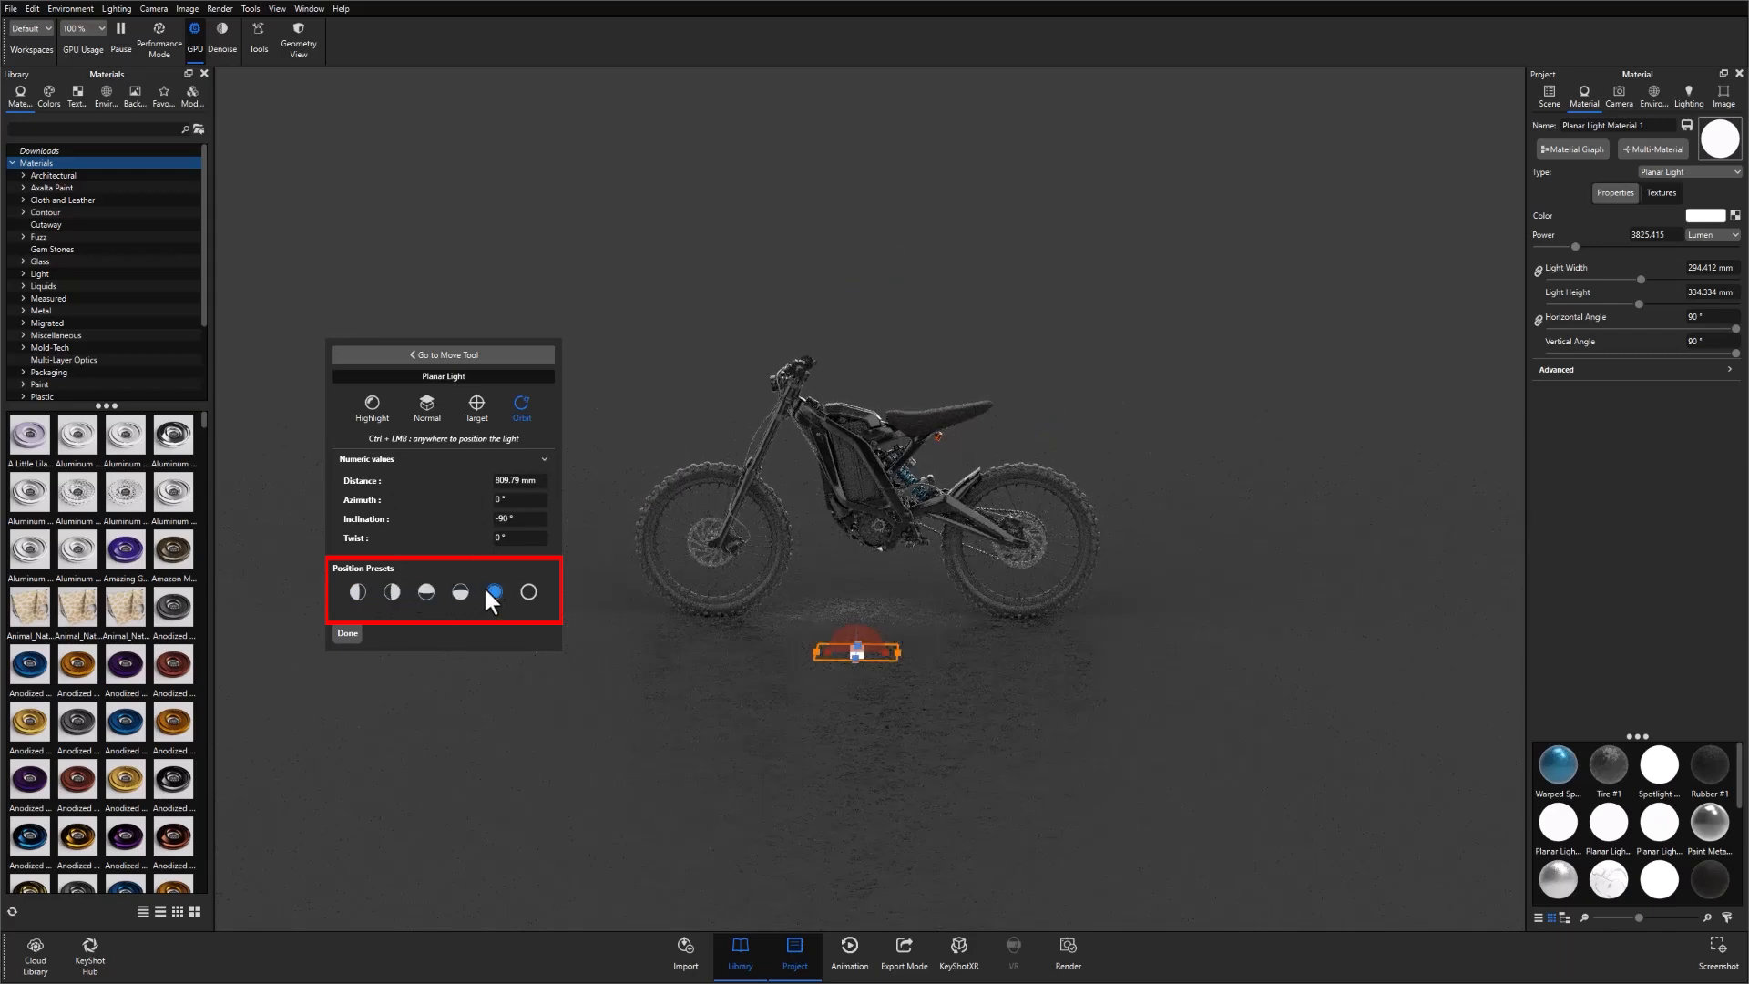
left_click(527, 591)
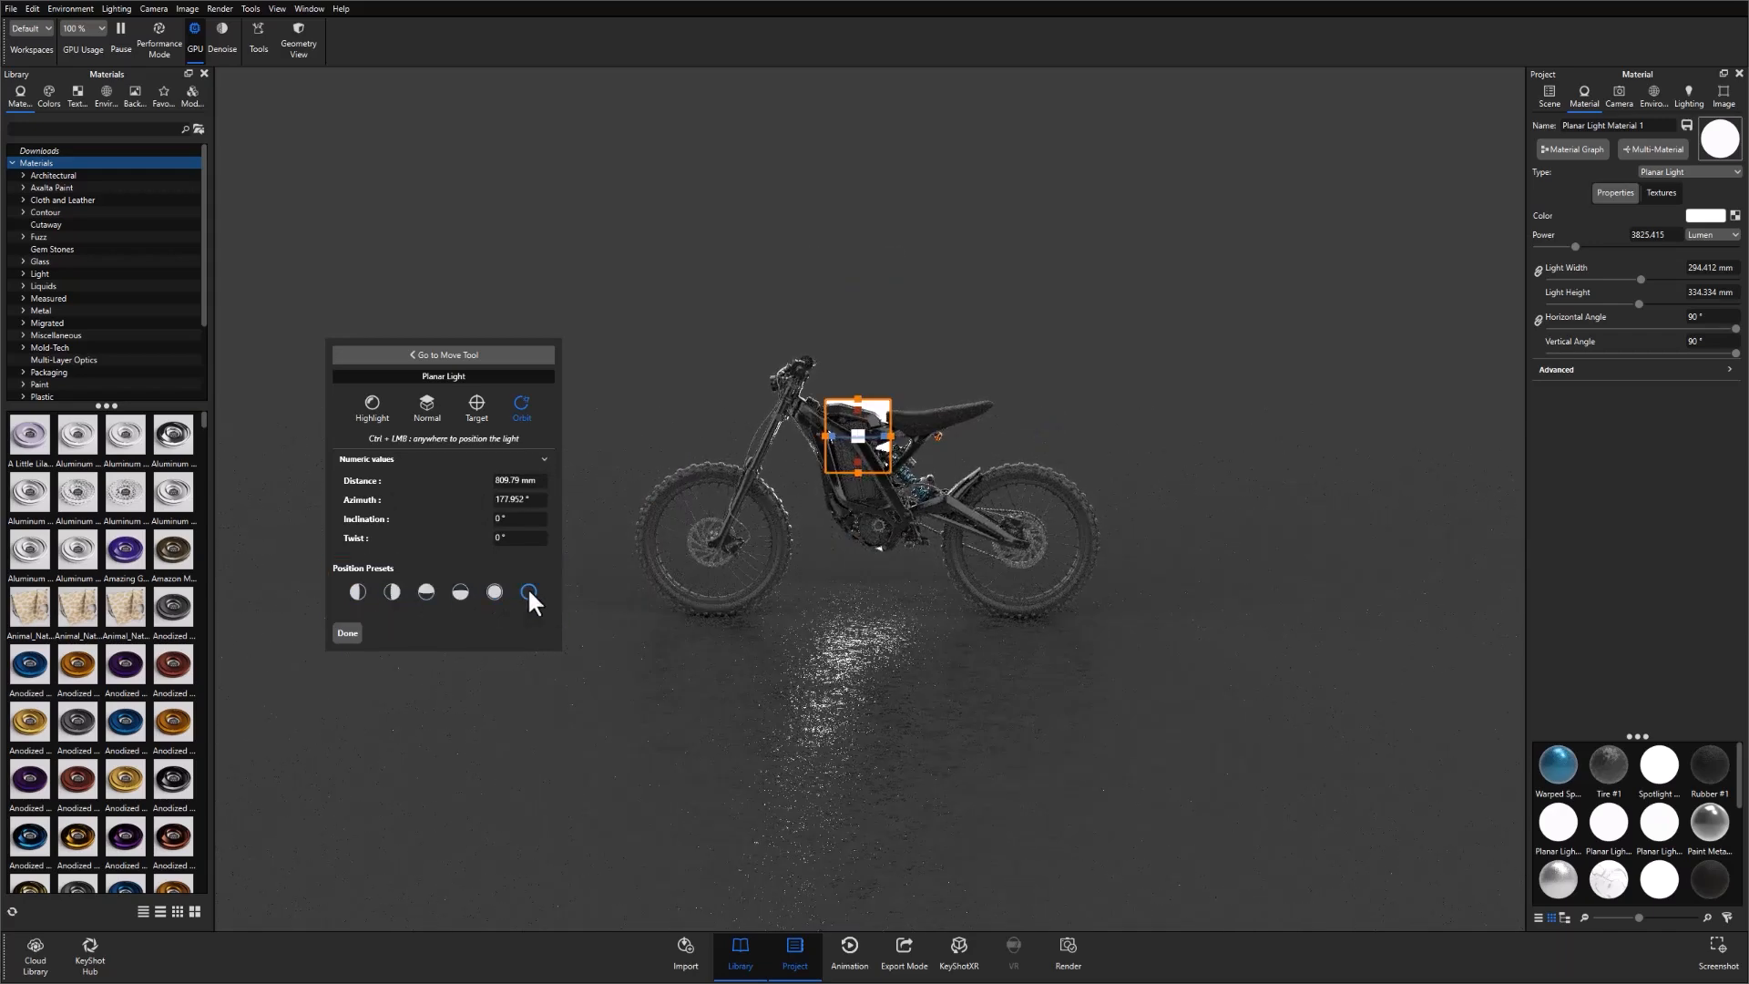
left_click(427, 591)
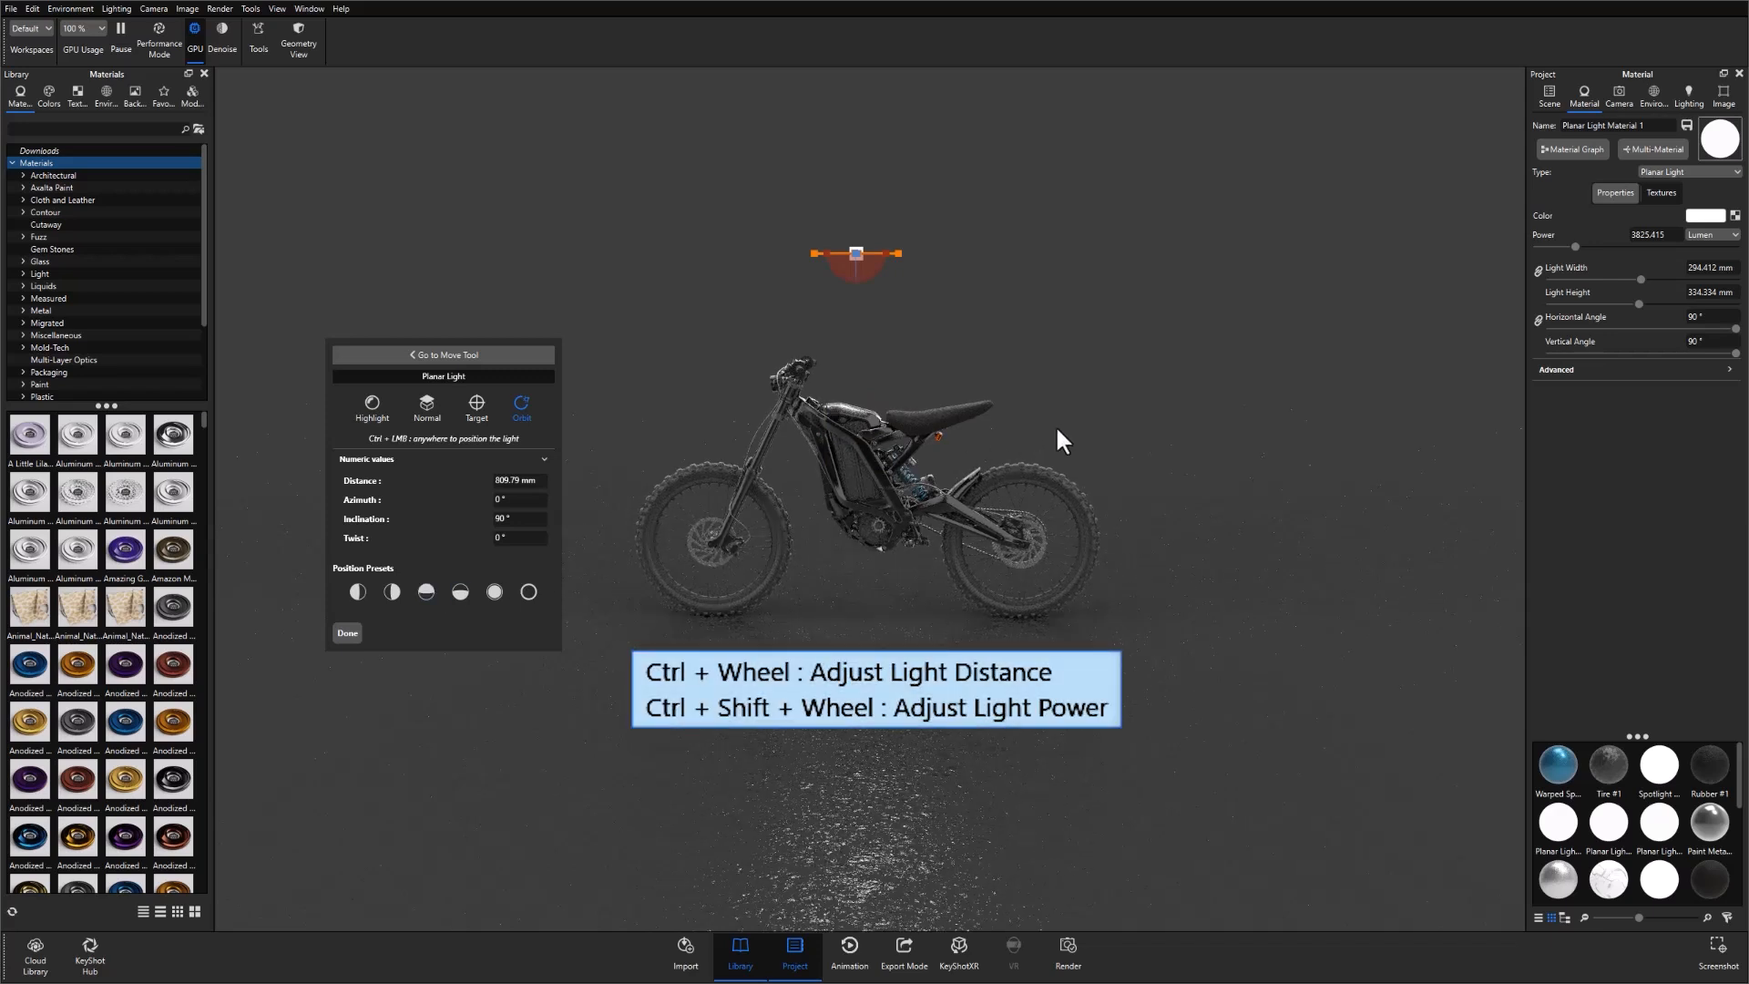
- Increase the overhead light's distance from the bike to about 878 mm
scroll("down", 3)
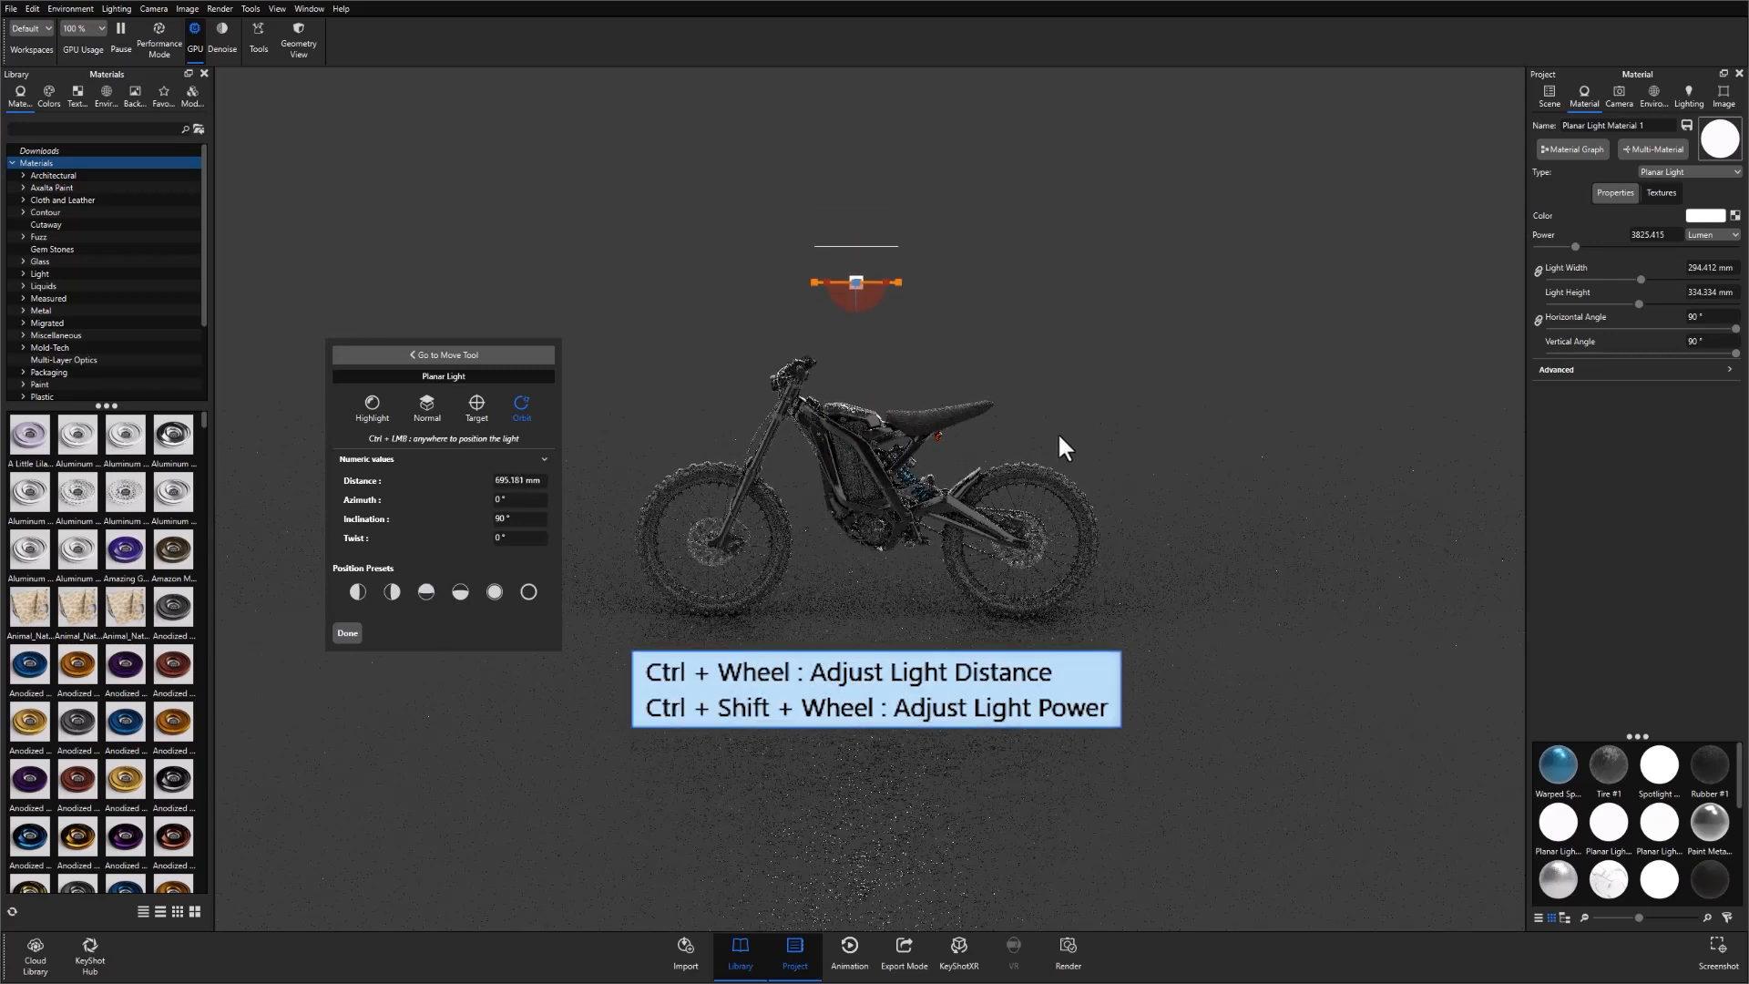
scroll("down", 3)
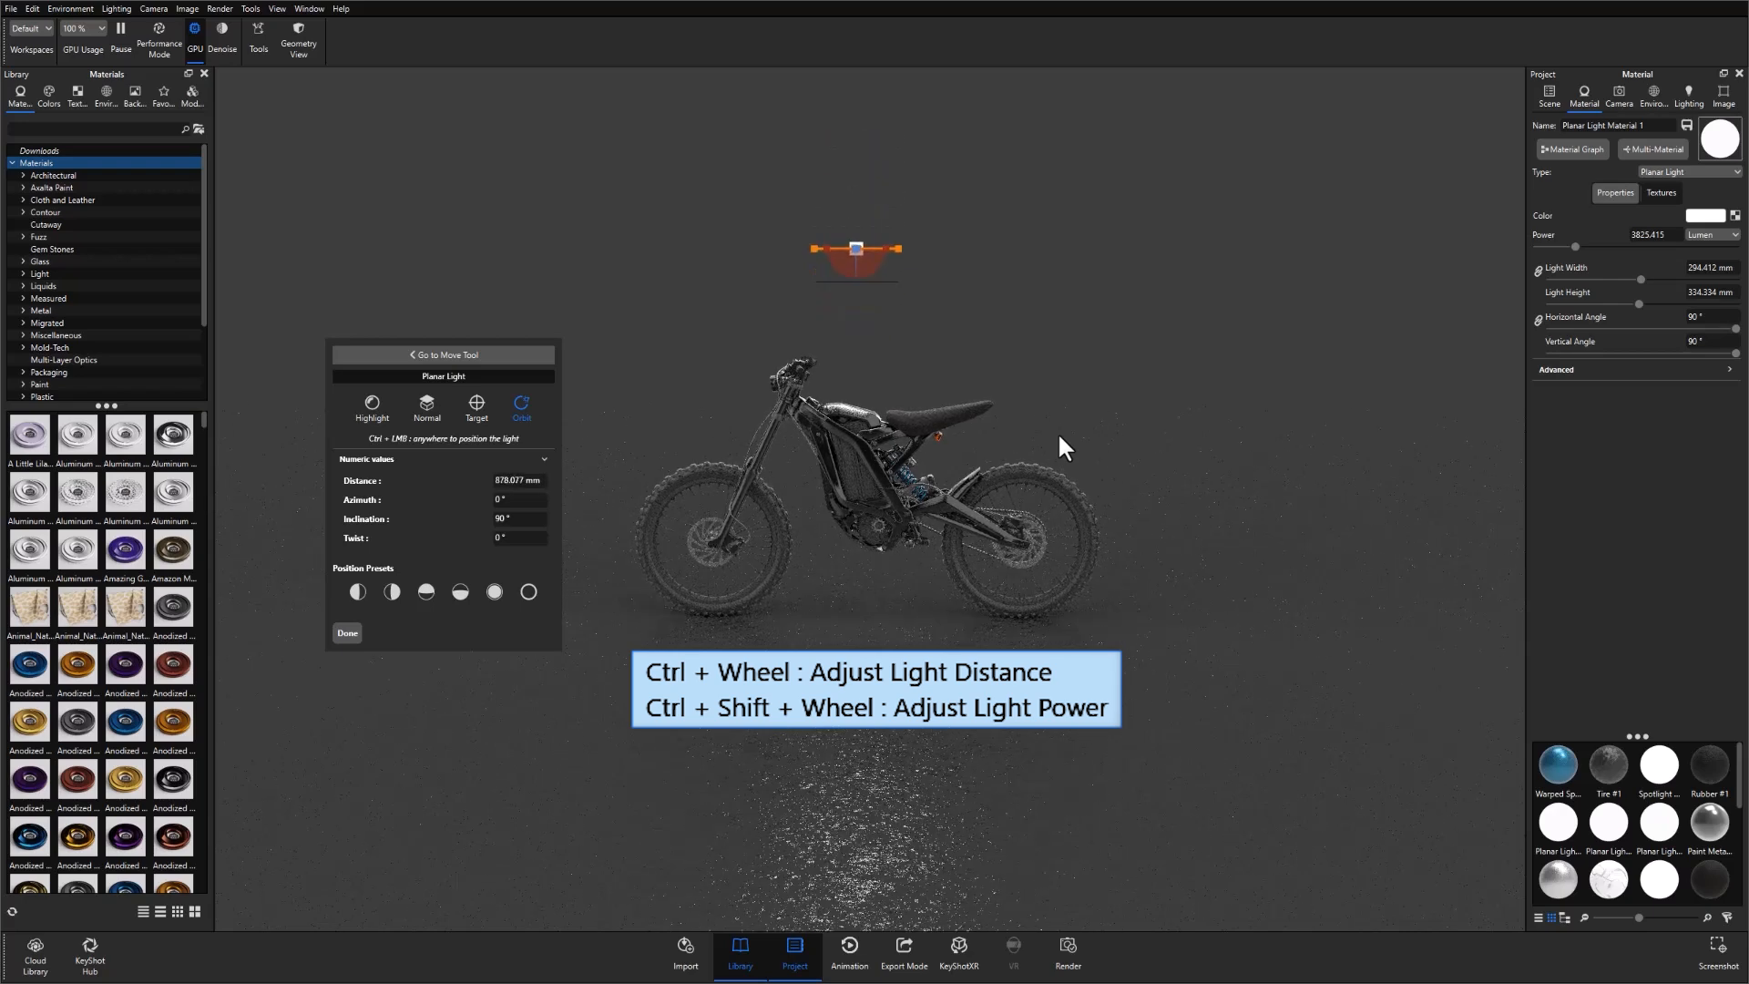
scroll("down", 3)
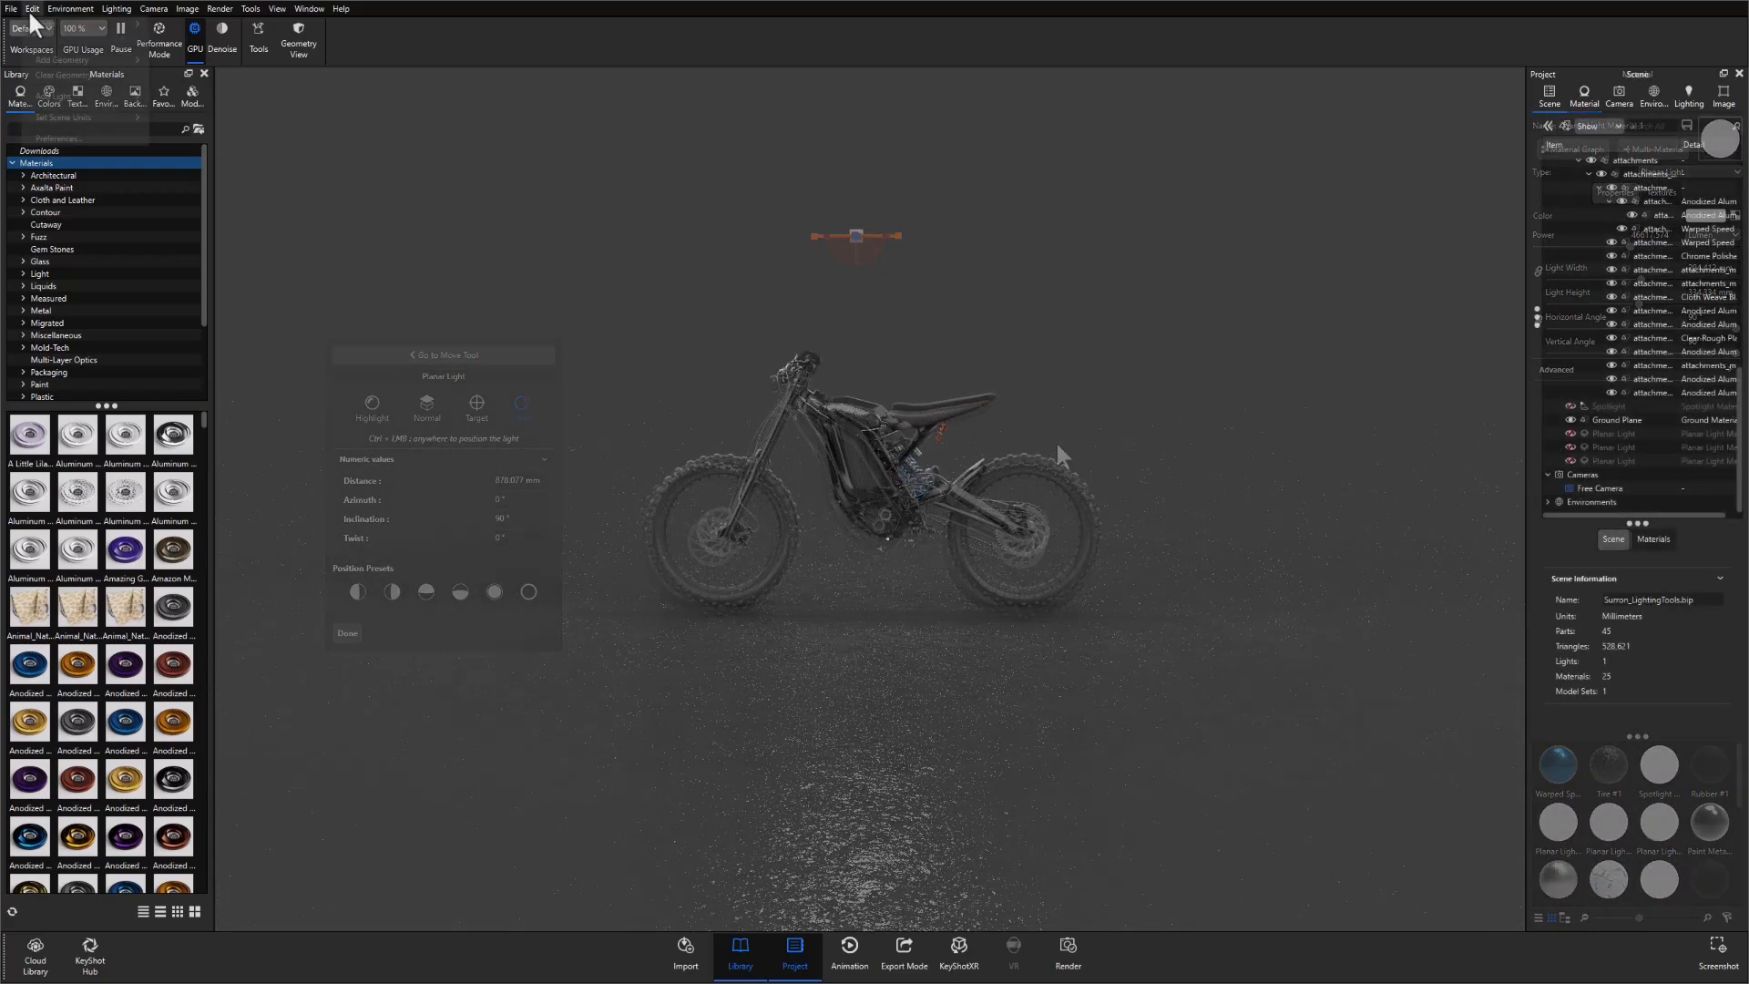
- Add a second planar light at a side preset and raise its power to about 35,928 lumens
left_click(346, 634)
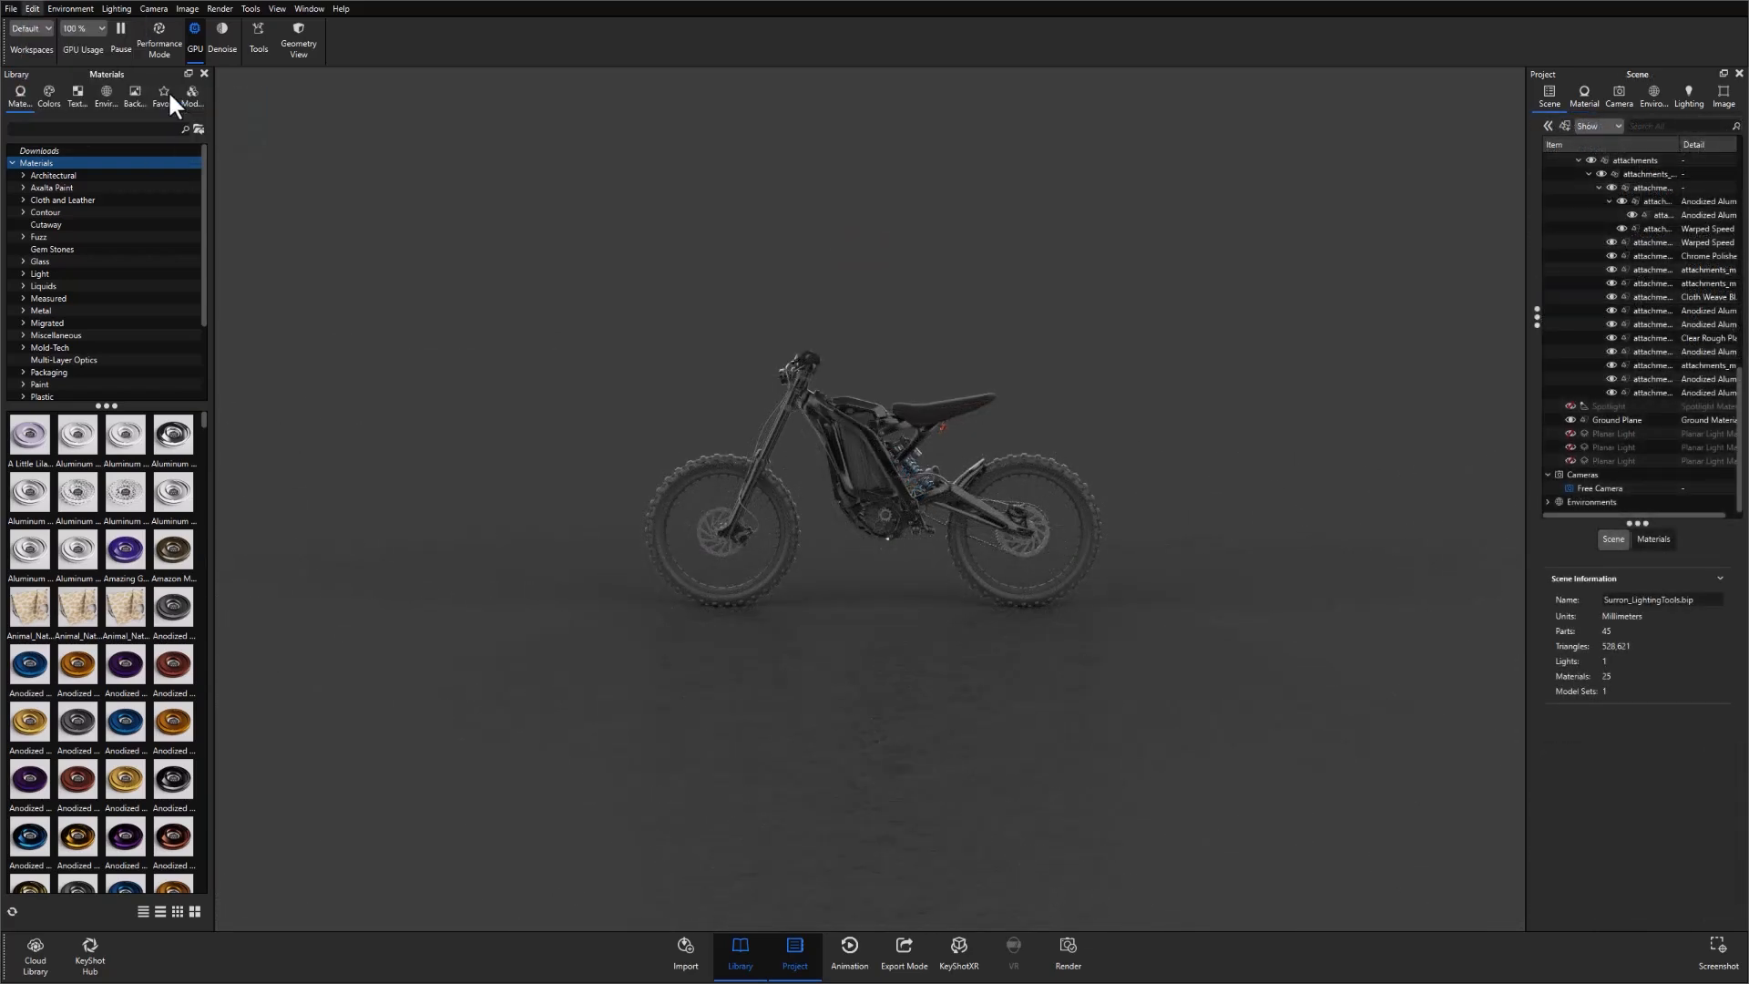
left_click(1614, 473)
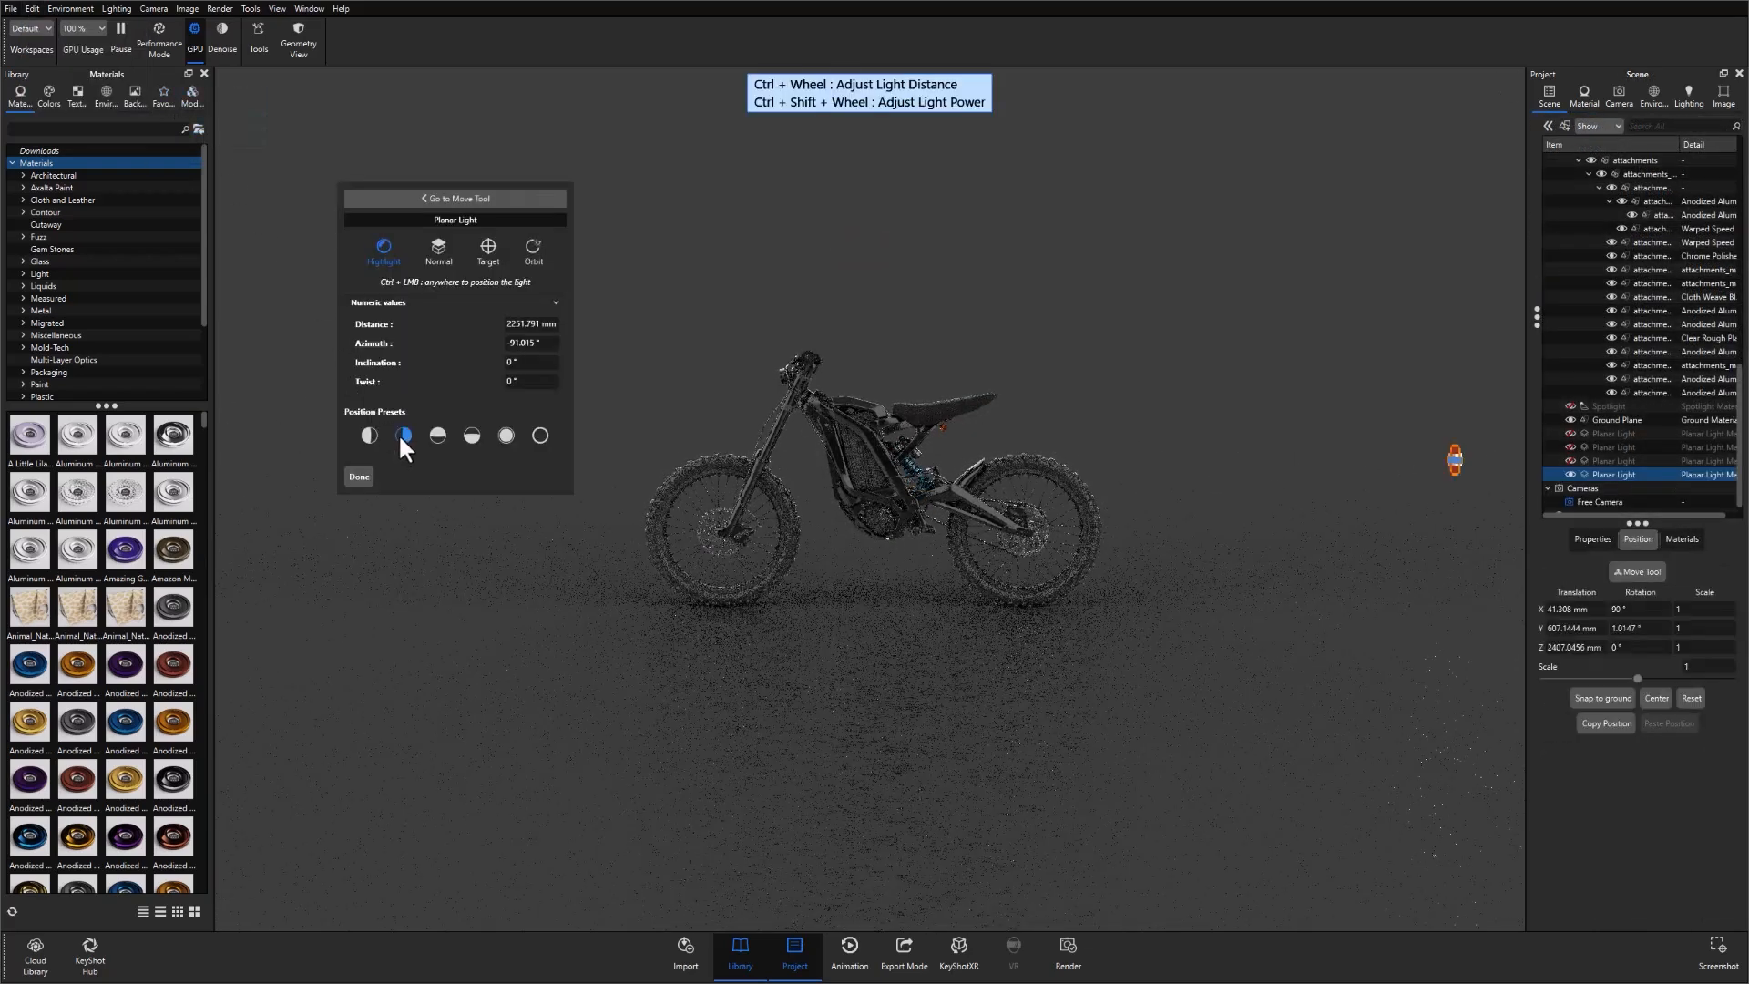
left_click(456, 196)
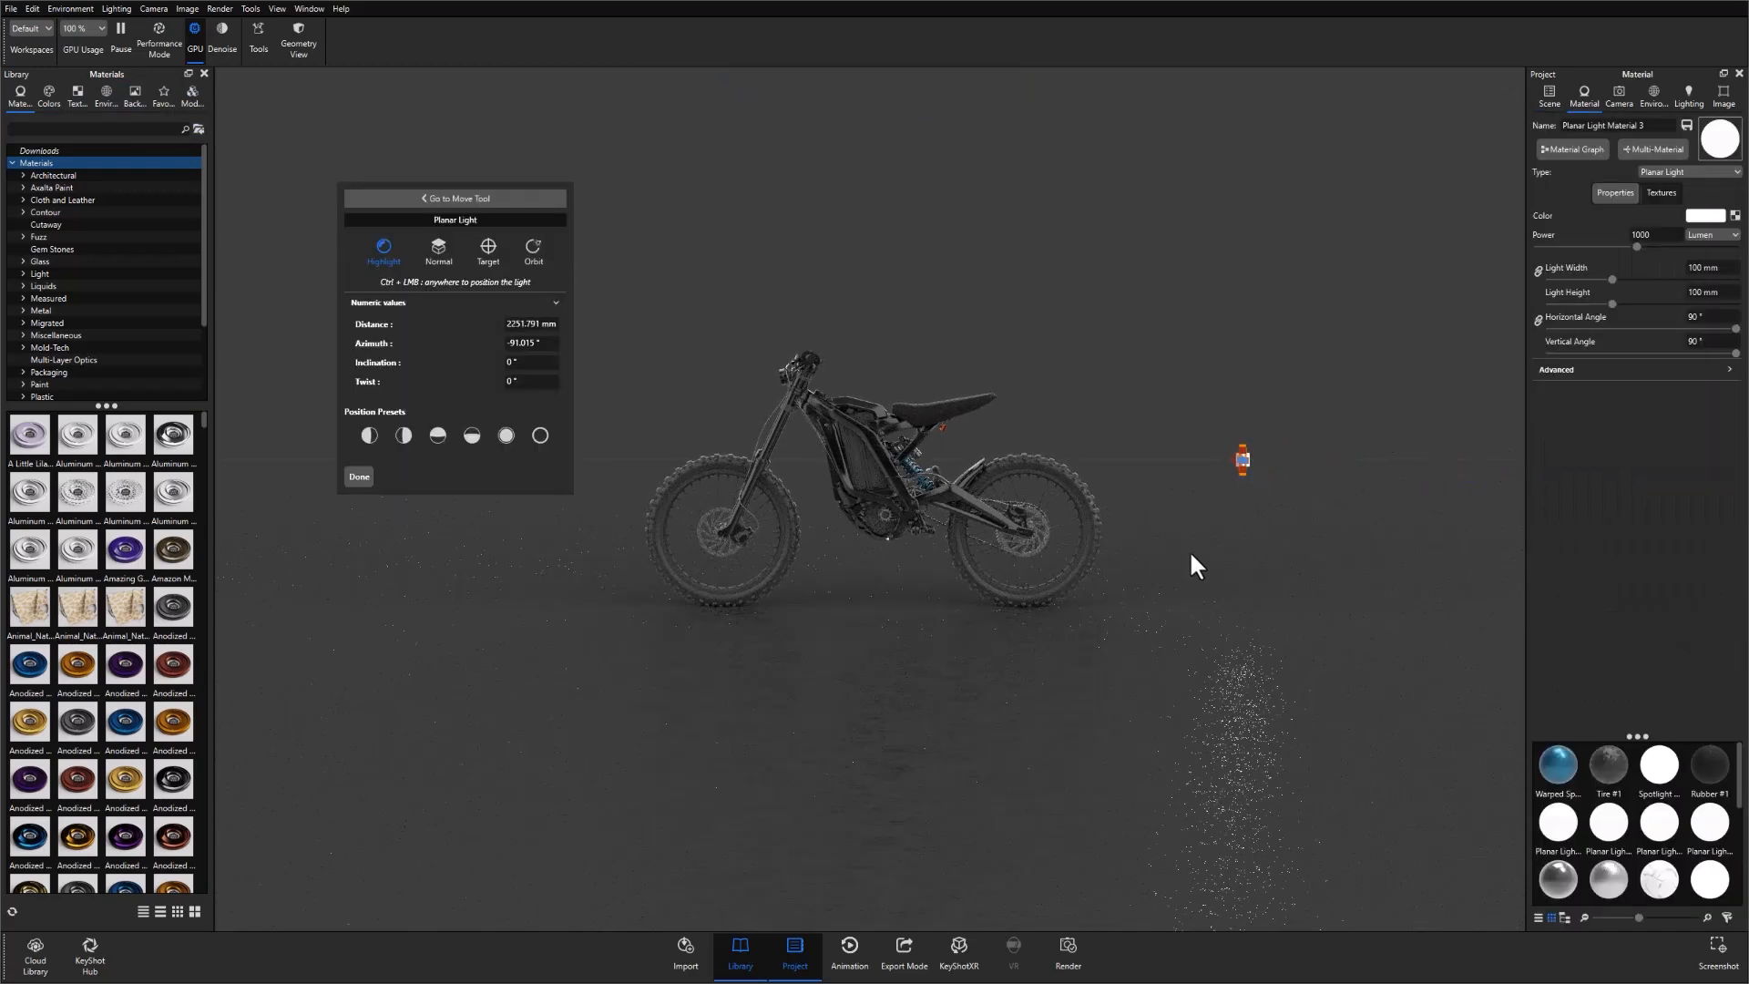
left_click_drag(1636, 248, 1704, 248)
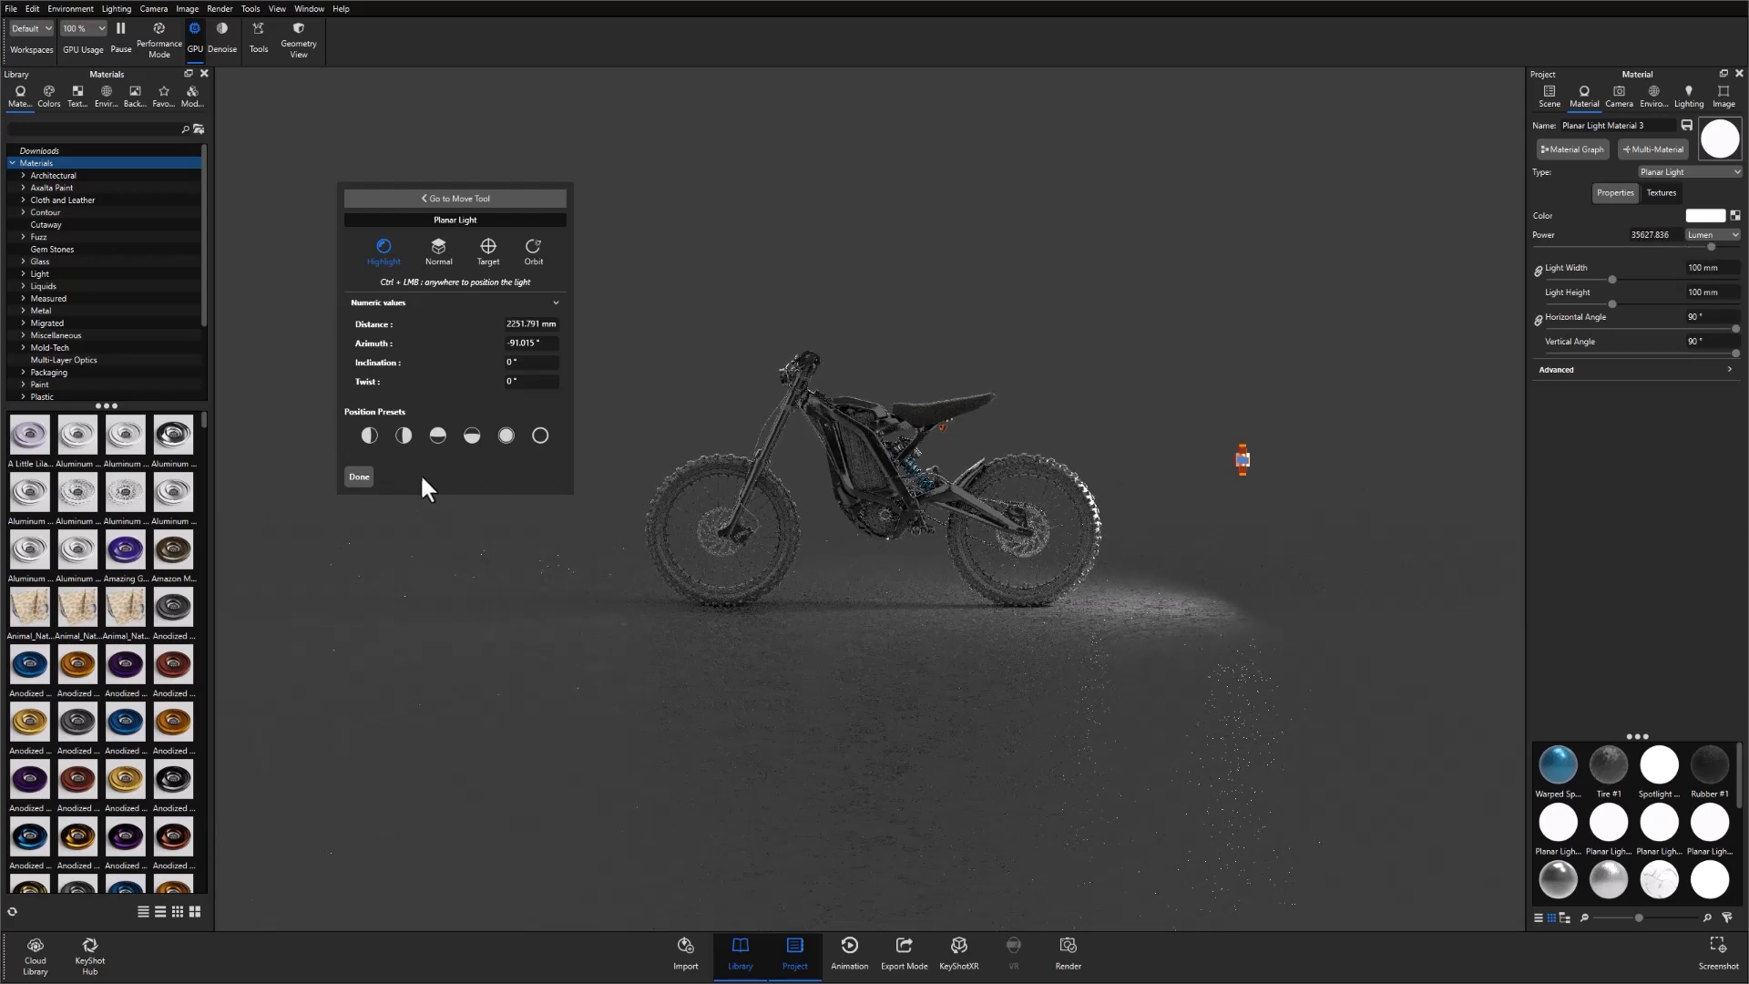
left_click(357, 478)
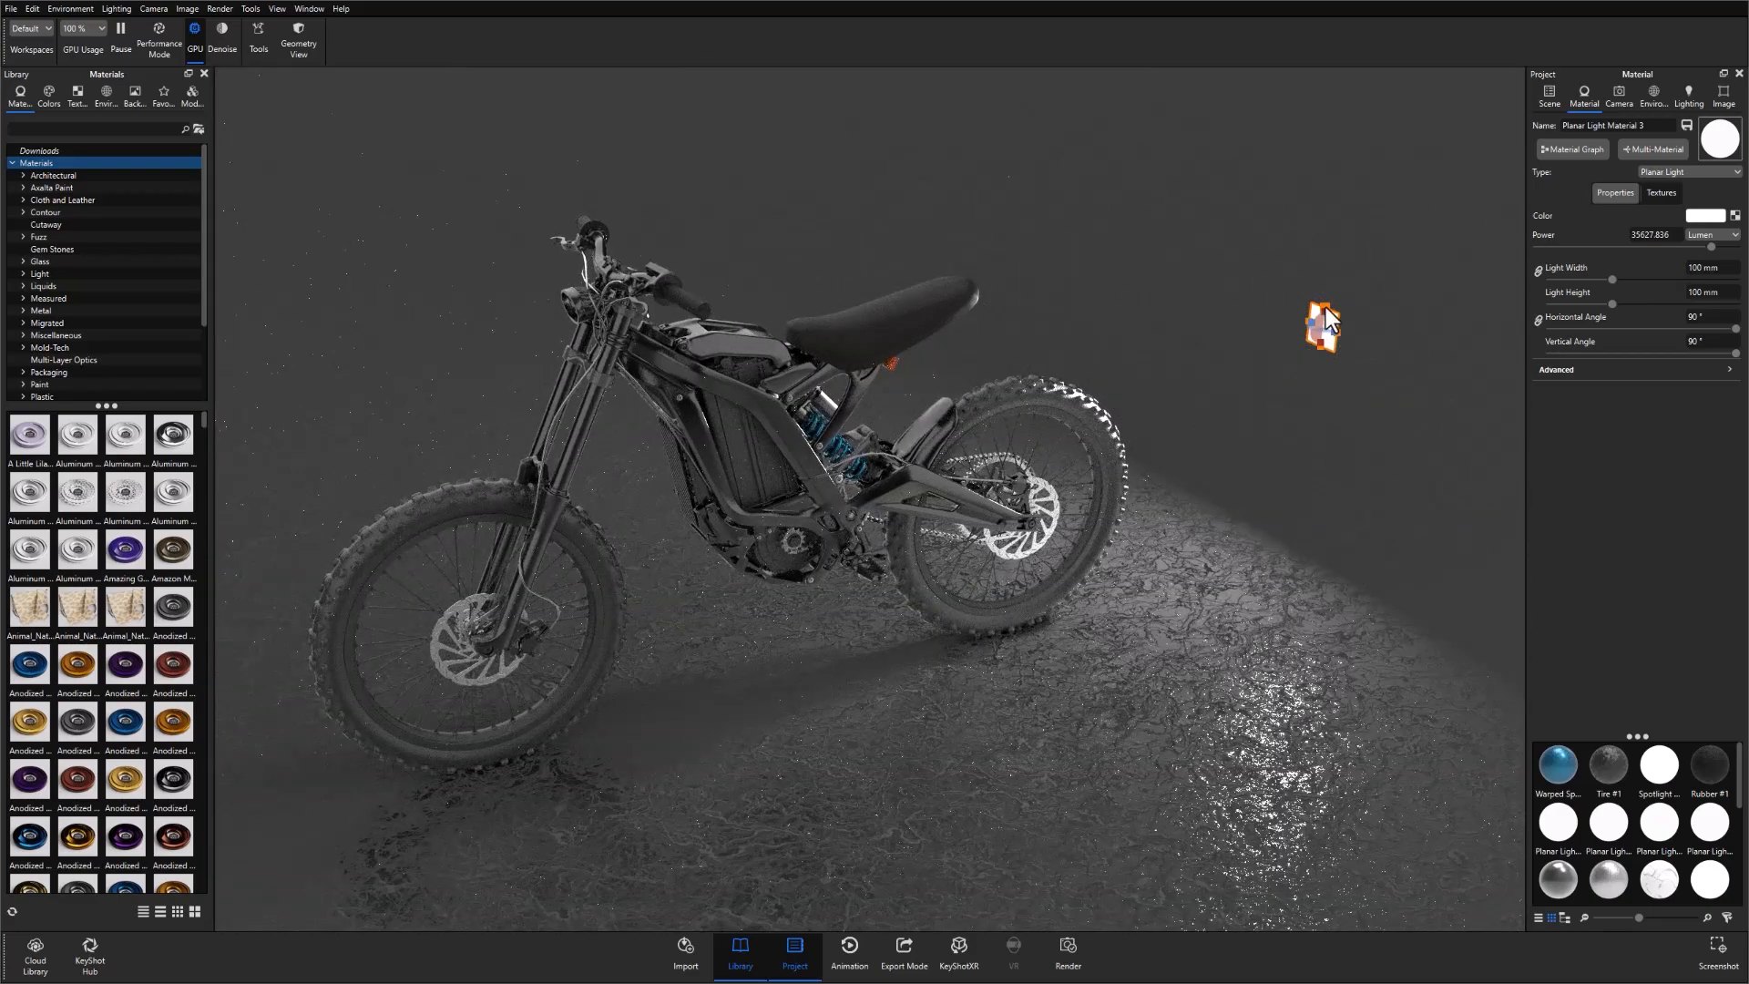
- Enlarge the side light to about 491 × 831 mm and narrow its horizontal angle to 6.75°
left_click_drag(1323, 309, 1323, 162)
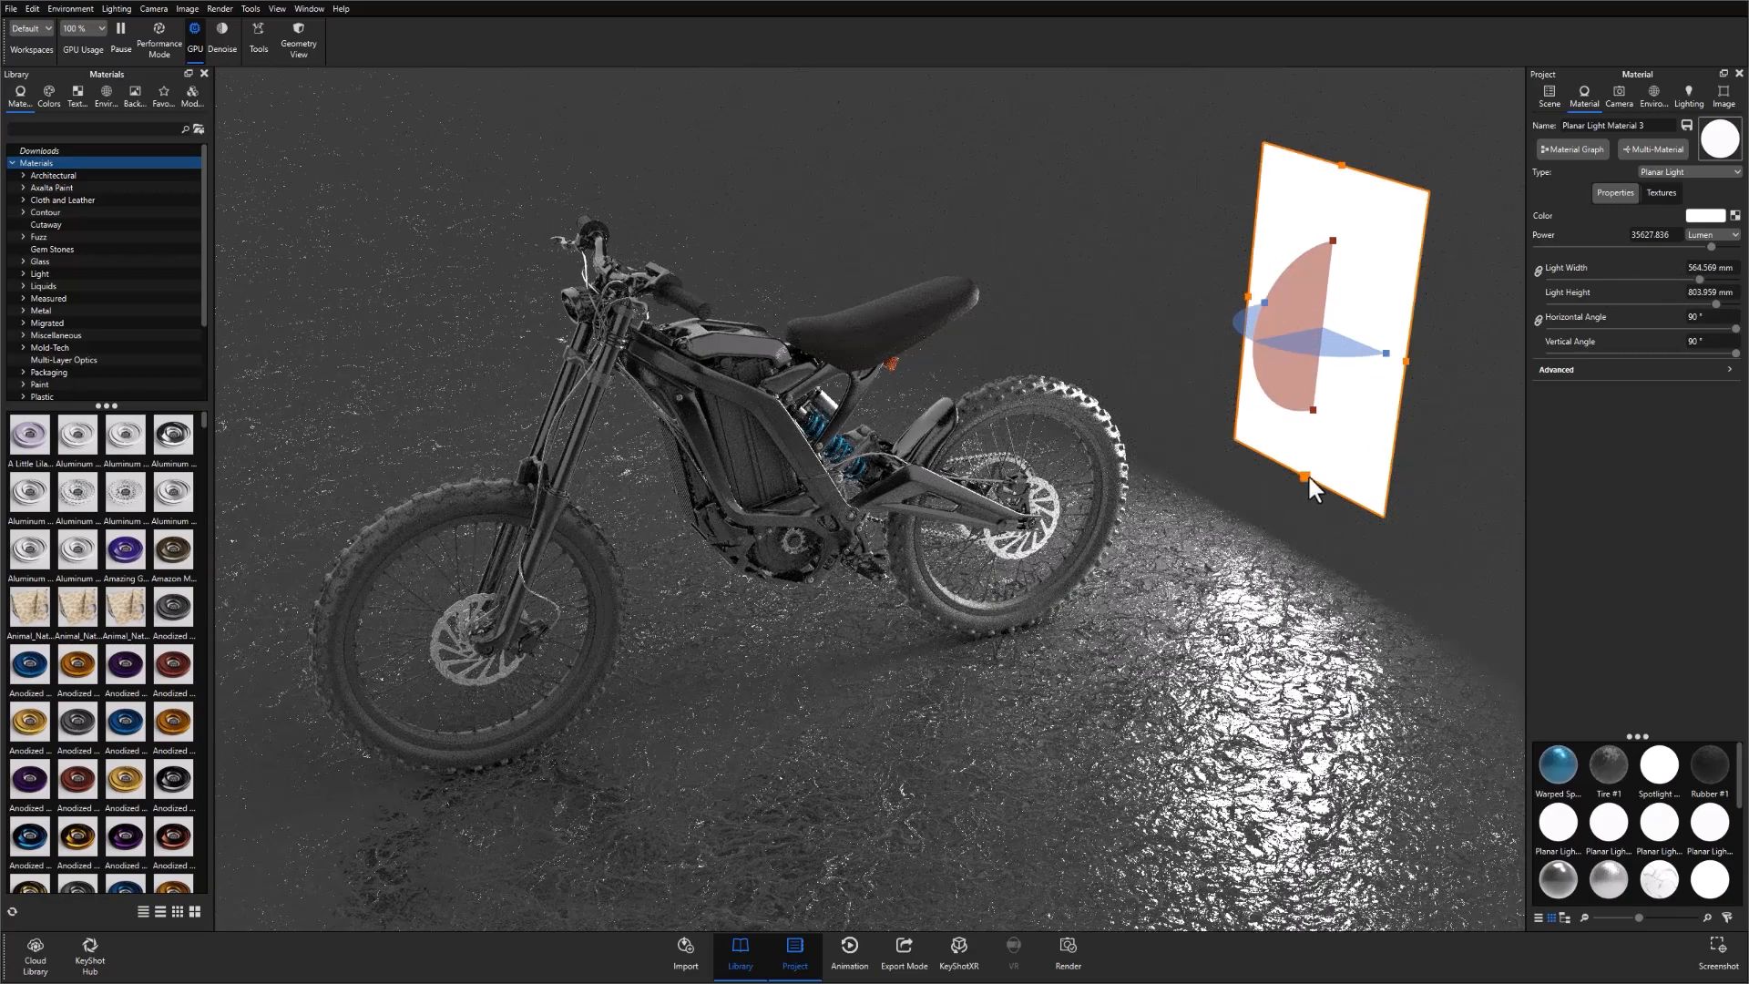
left_click_drag(1310, 483, 1310, 455)
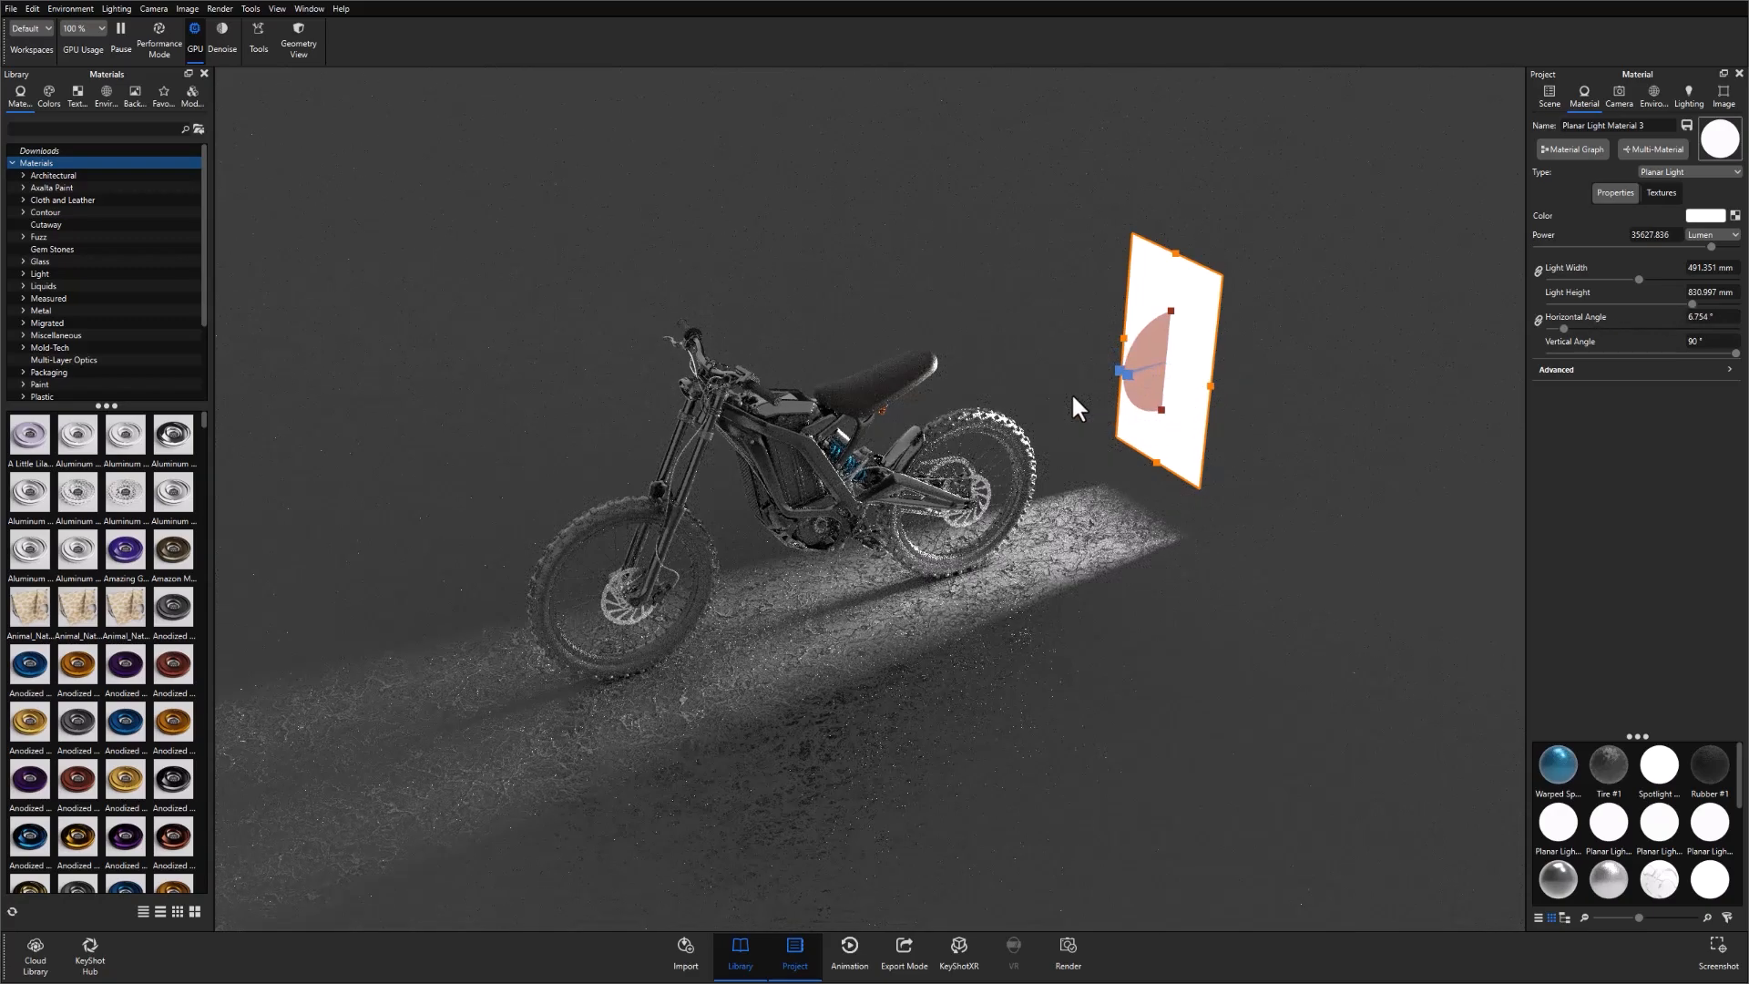
left_click_drag(1076, 406, 891, 668)
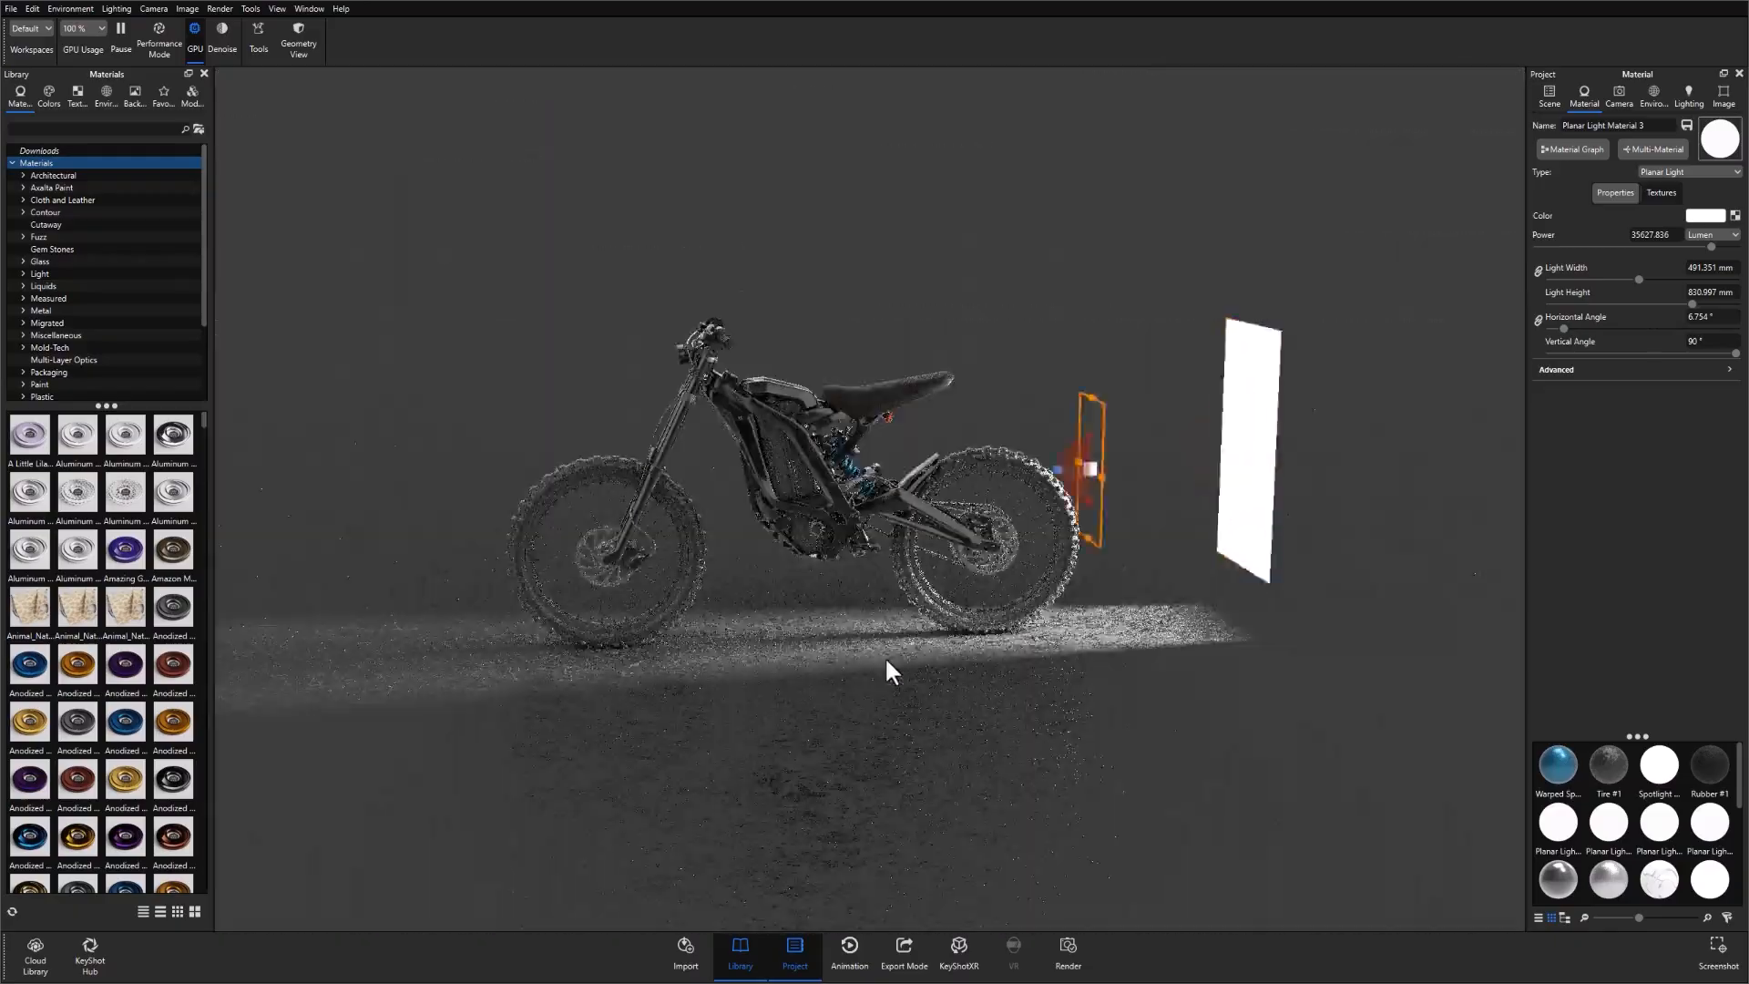